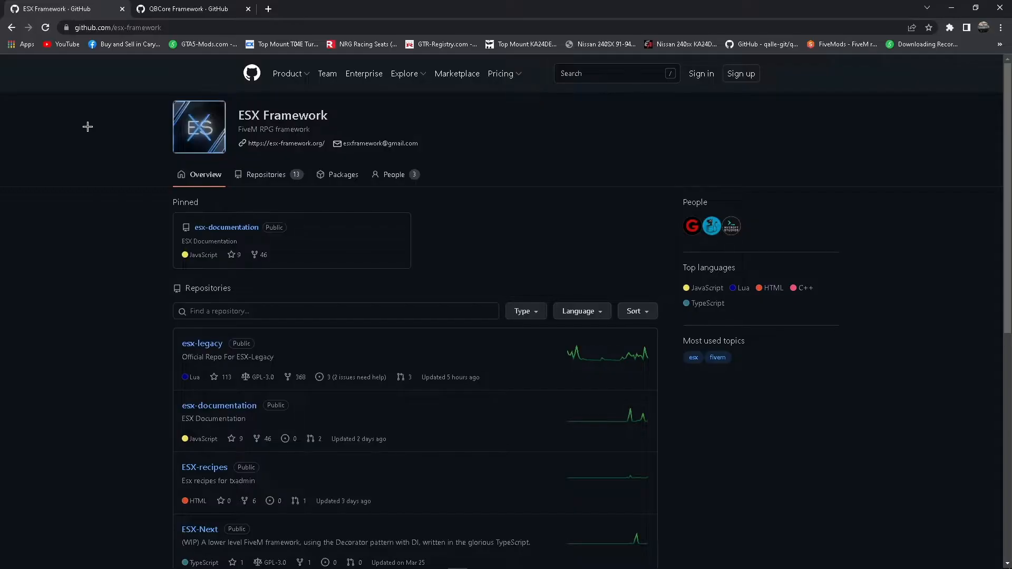
pyautogui.moveTo(216, 122)
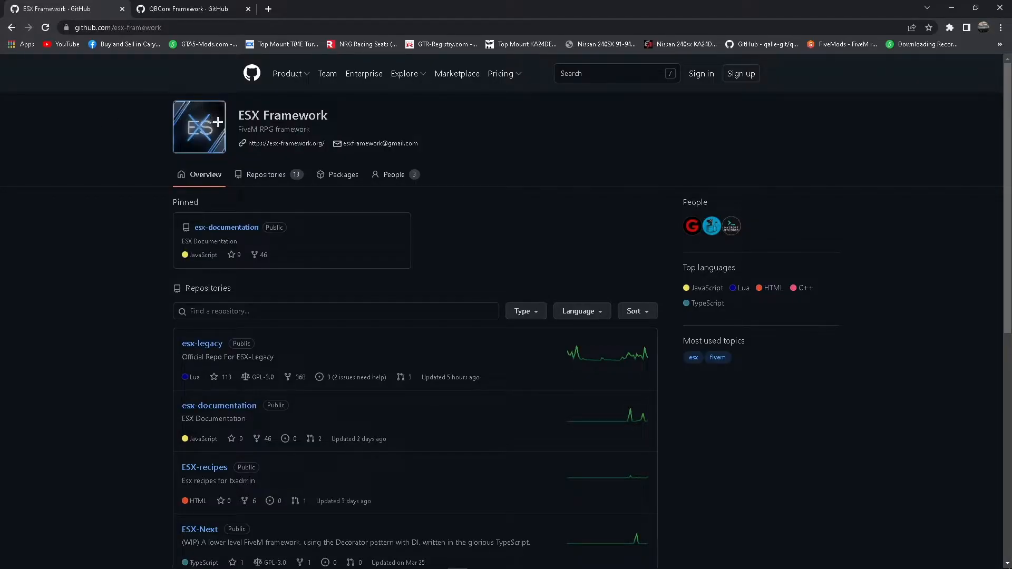
pyautogui.moveTo(81, 142)
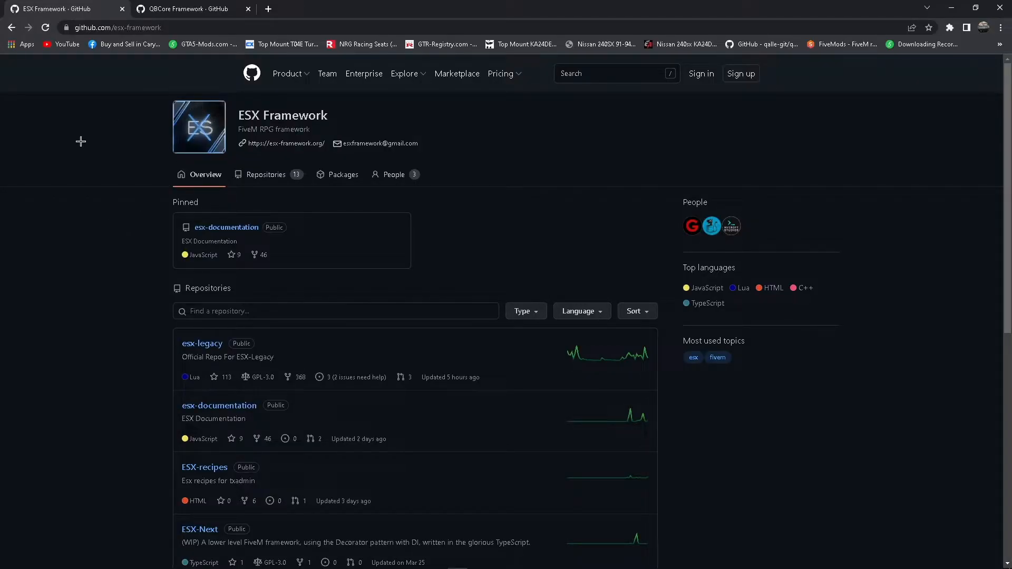
pyautogui.moveTo(117, 214)
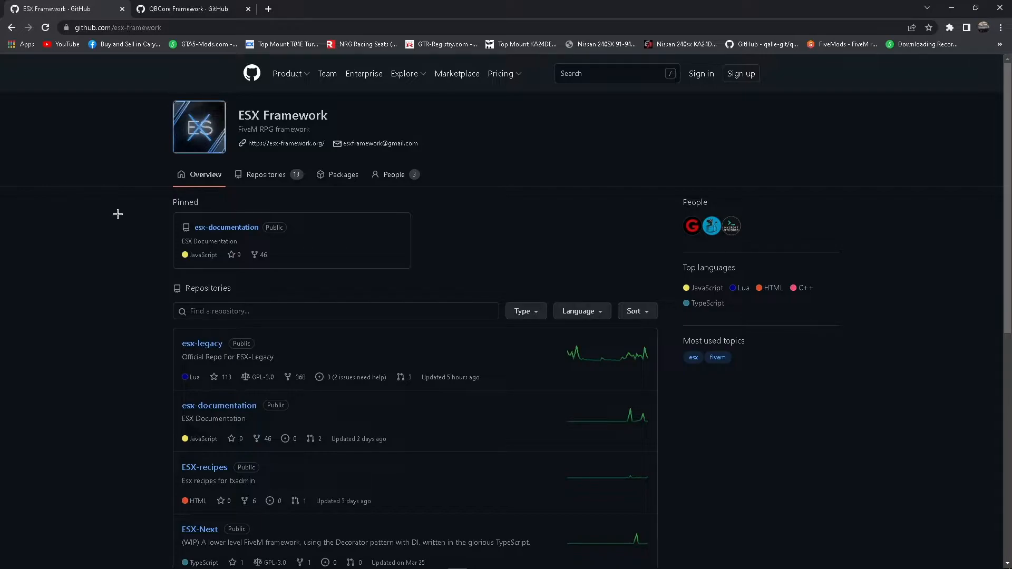
# Show all 13 repositories of the ESX Framework organization via 'View all repositories'
pyautogui.scroll(-3)
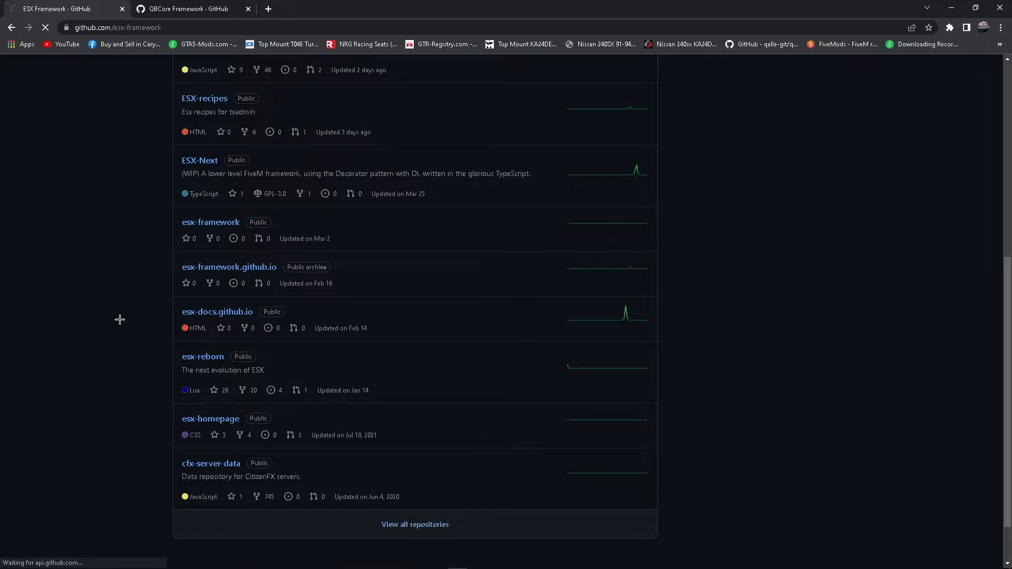
pyautogui.click(415, 525)
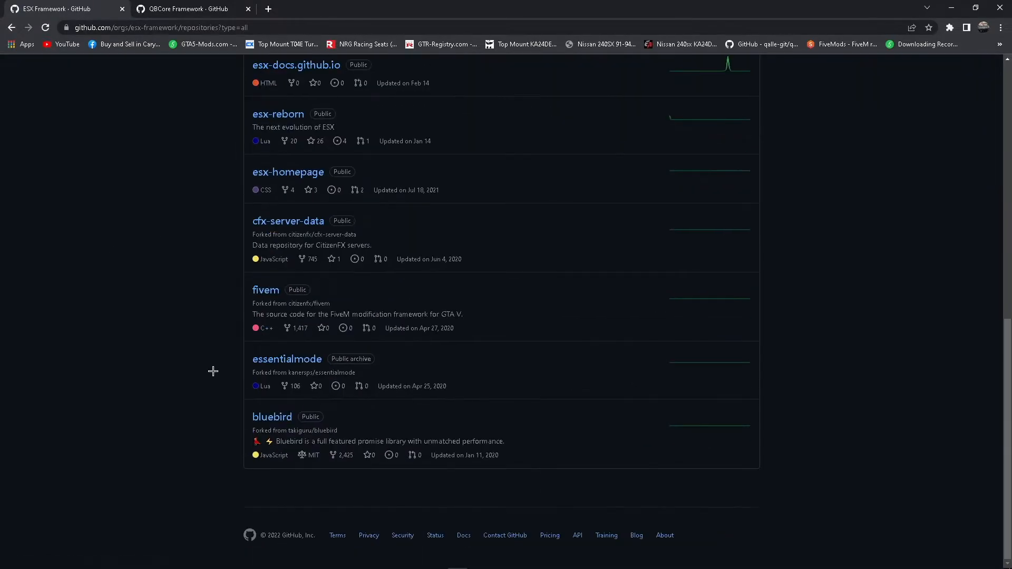
pyautogui.scroll(3)
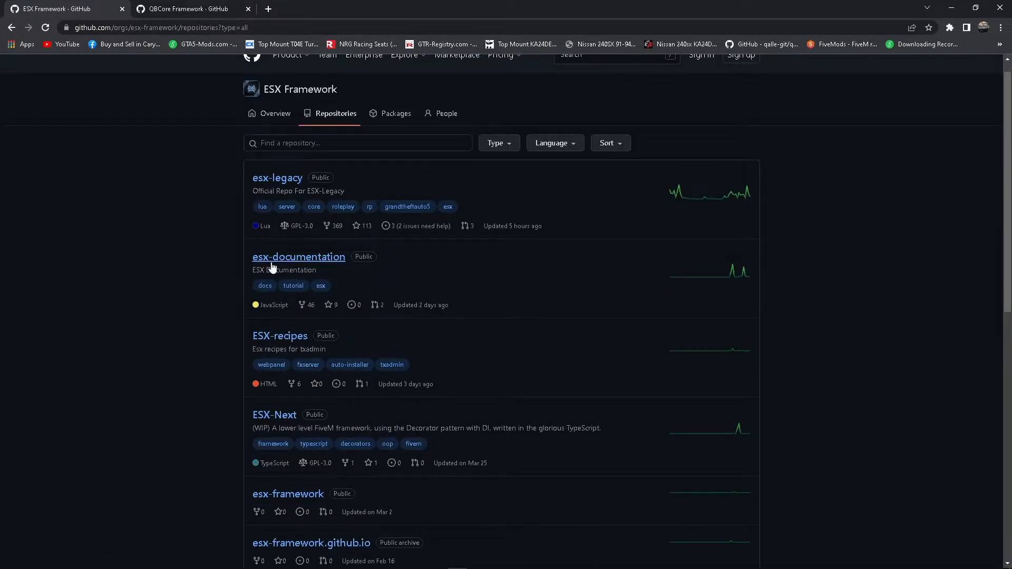
pyautogui.scroll(3)
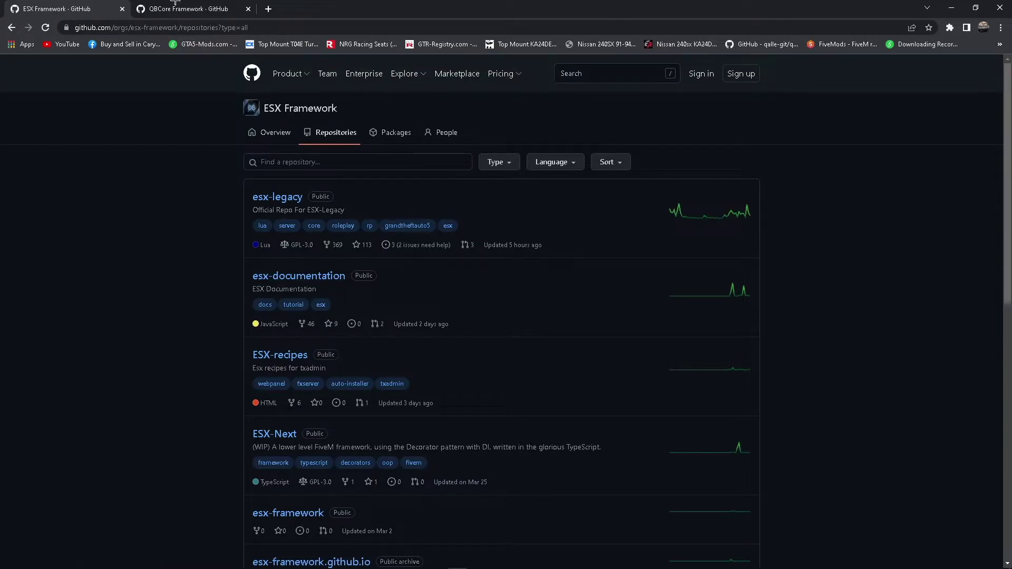
pyautogui.moveTo(186, 8)
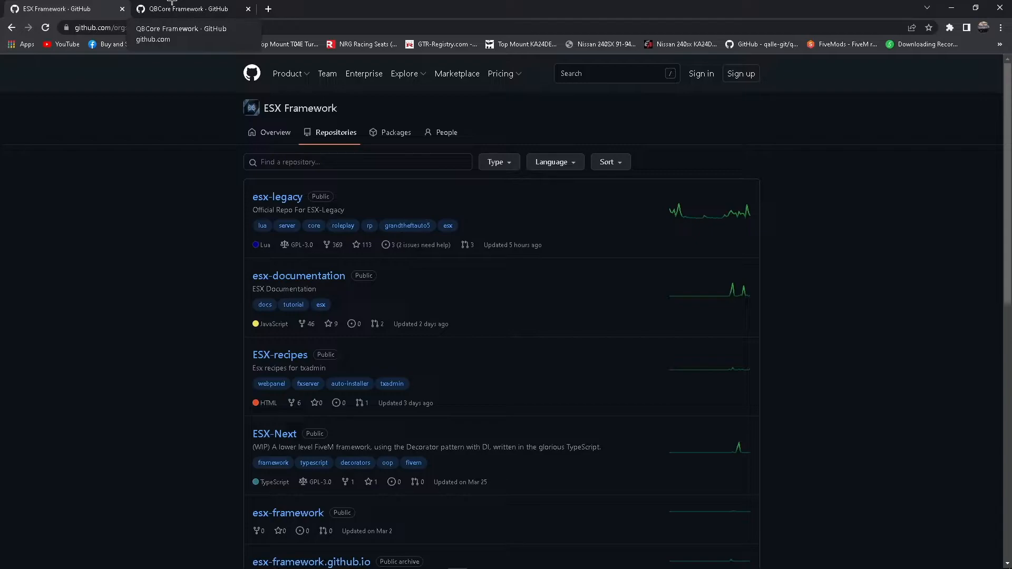
# Browse the QBCore Framework organization page and its repository list
pyautogui.click(191, 8)
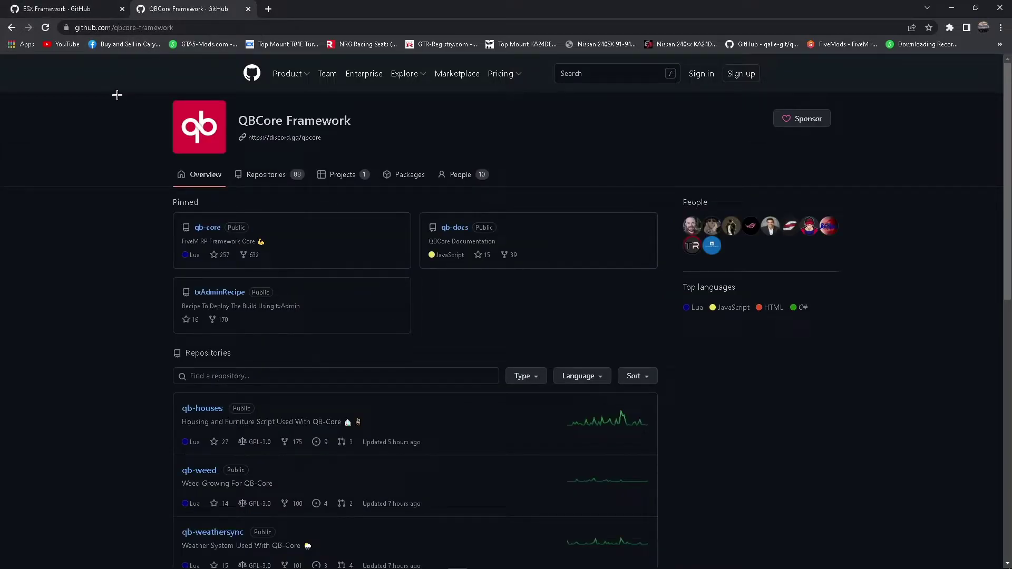
pyautogui.moveTo(117, 177)
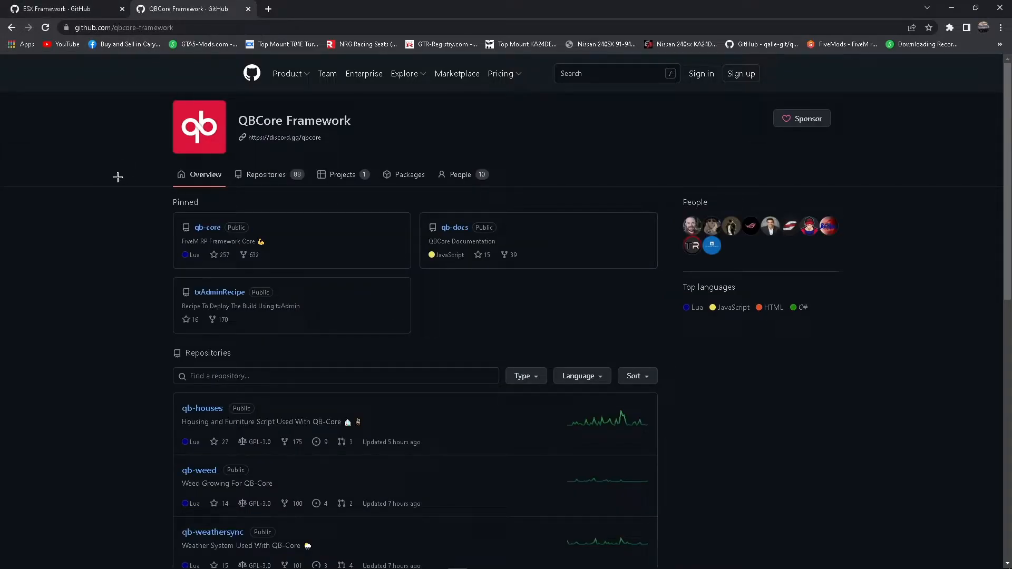
pyautogui.scroll(-3)
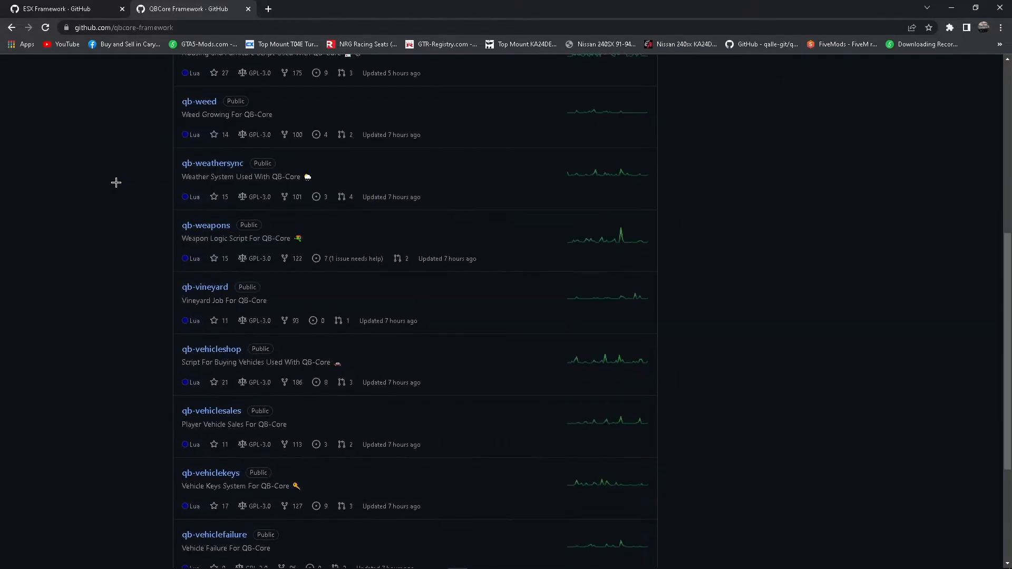
pyautogui.scroll(-3)
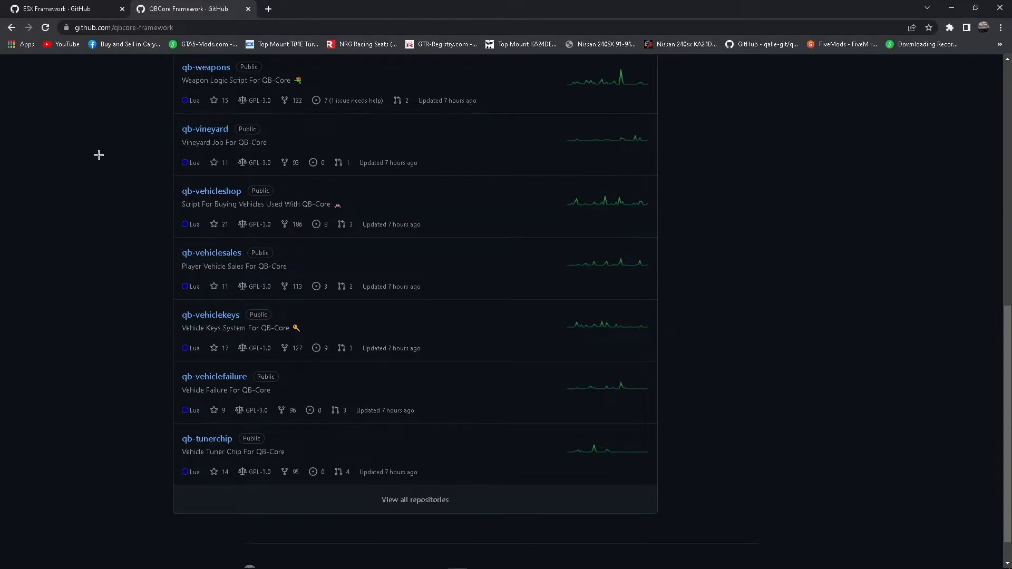
pyautogui.moveTo(244, 421)
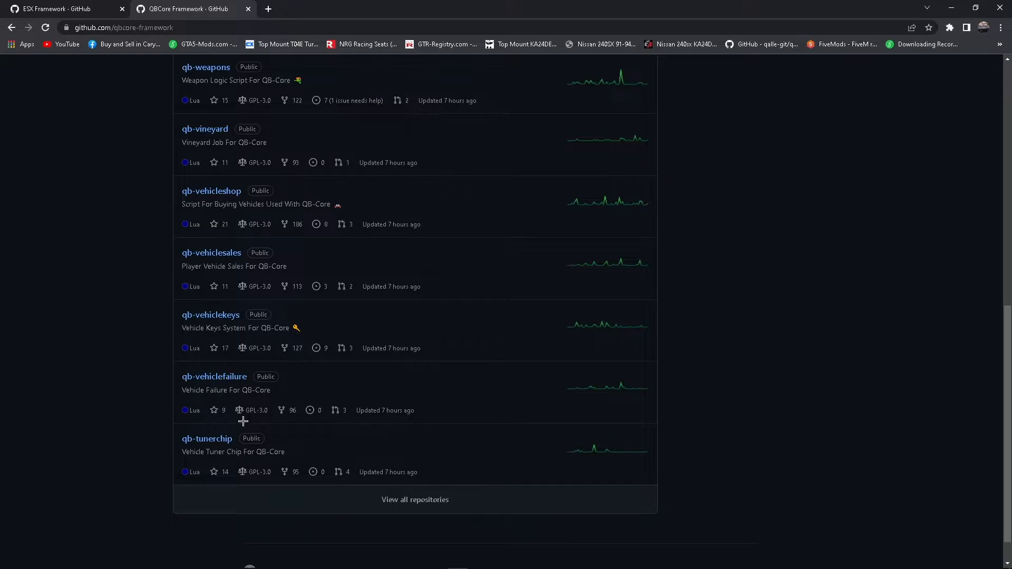
pyautogui.scroll(3)
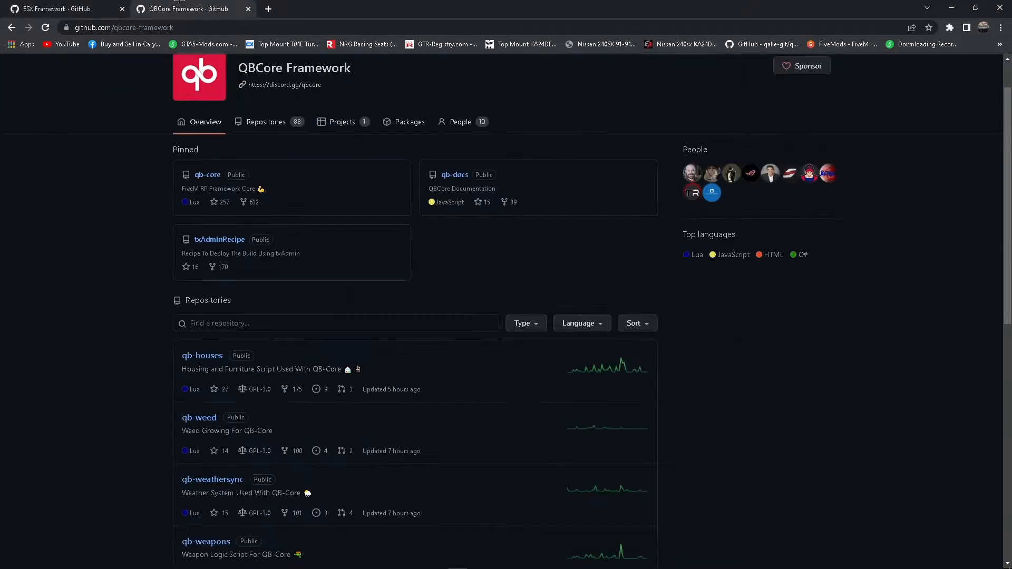
# Flip between the ESX Framework and QBCore Framework pages to compare them
pyautogui.click(64, 8)
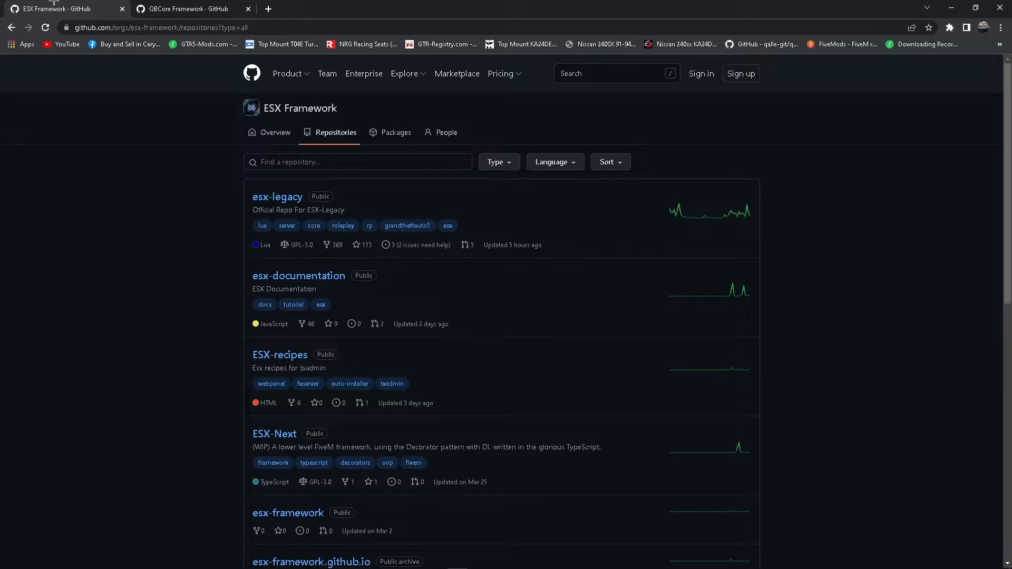
pyautogui.click(187, 9)
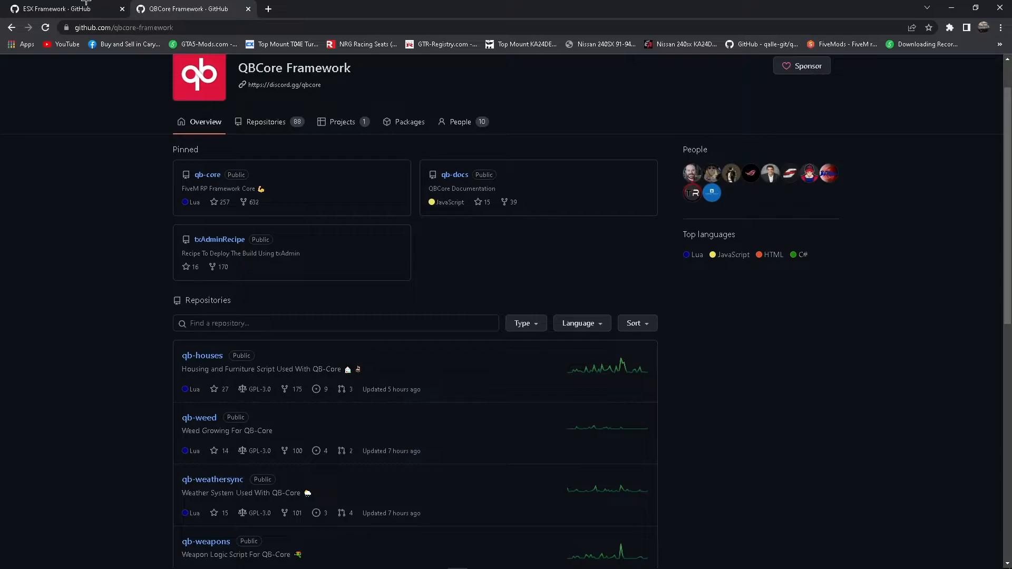
pyautogui.moveTo(61, 9)
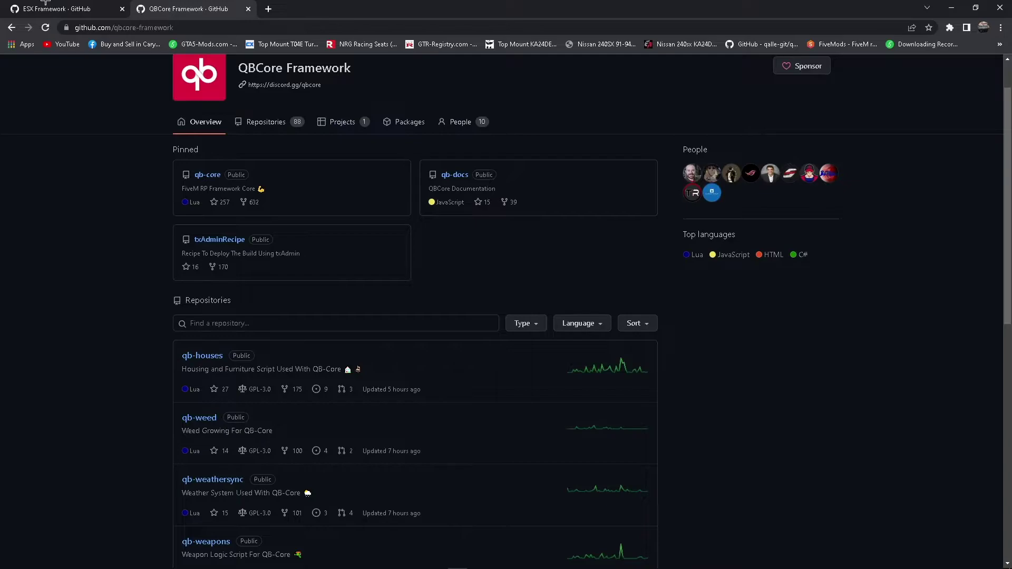
pyautogui.click(61, 9)
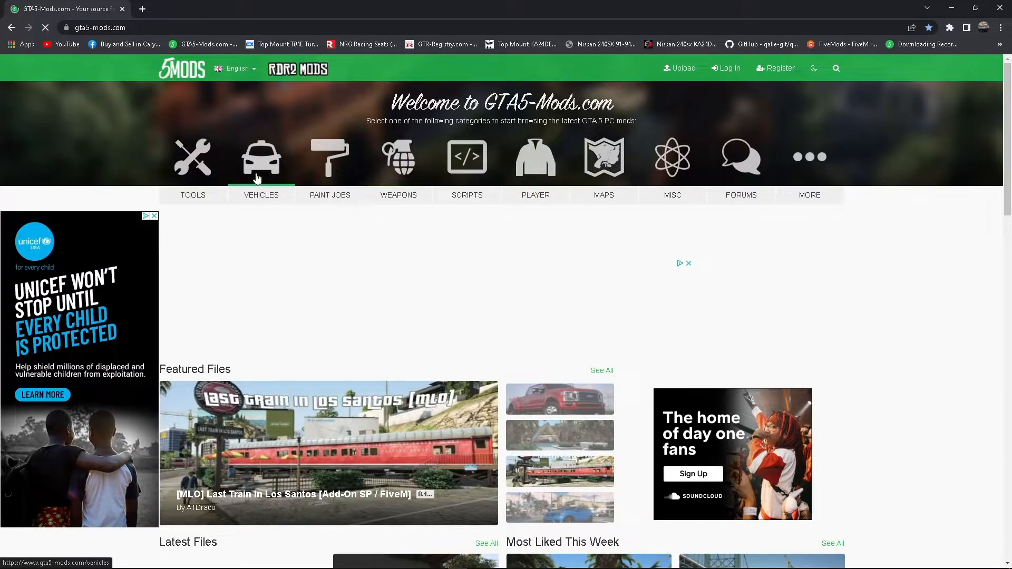
pyautogui.moveTo(536, 158)
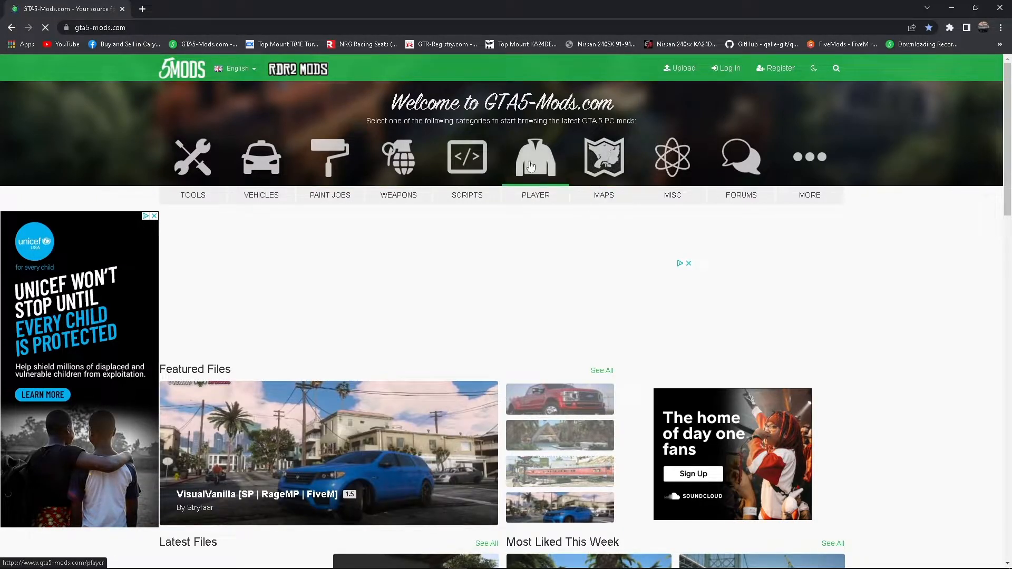
pyautogui.moveTo(603, 174)
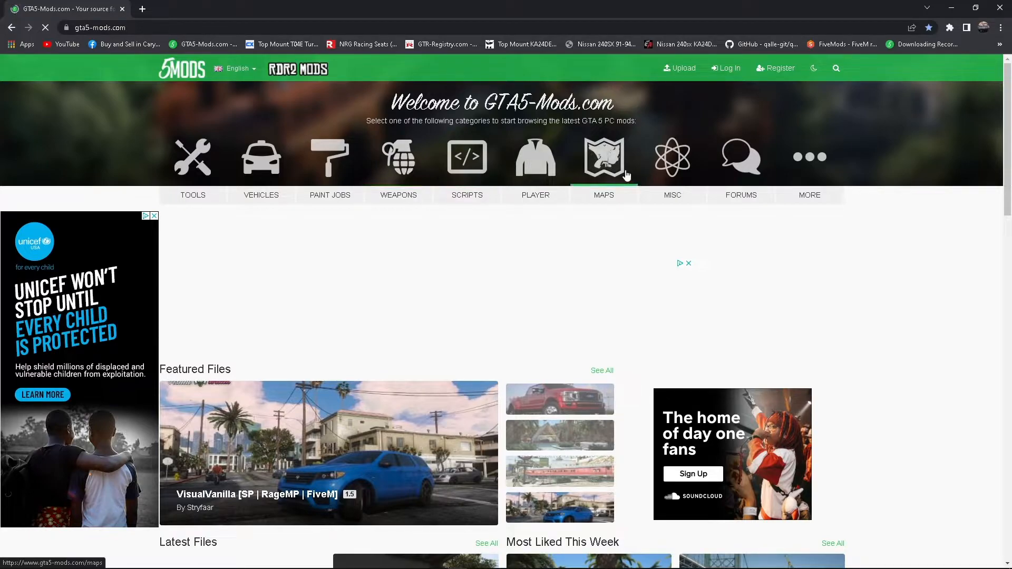
# Enter the MAPS category and expand the 'Sort by' choices
pyautogui.click(604, 158)
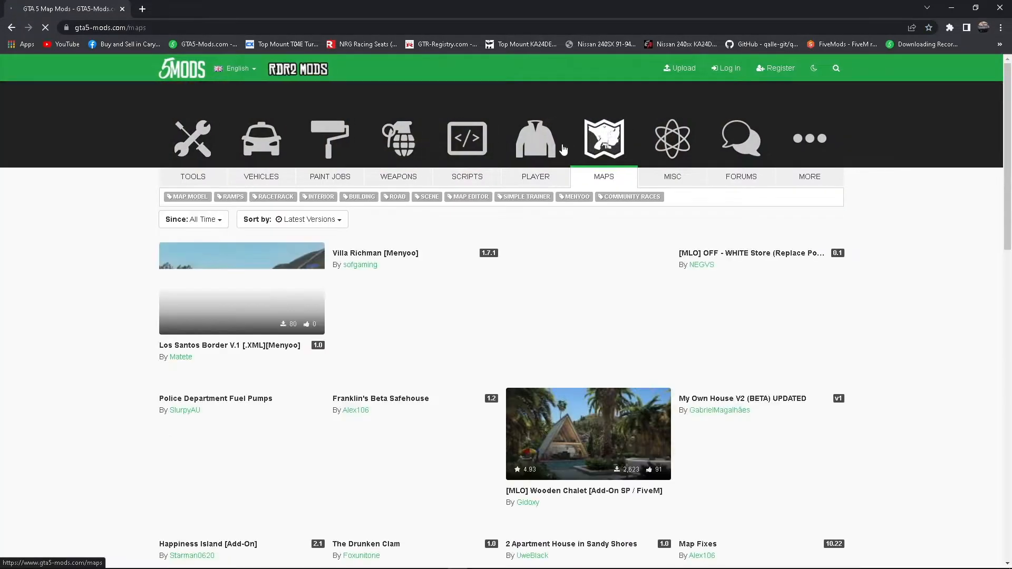
pyautogui.click(192, 219)
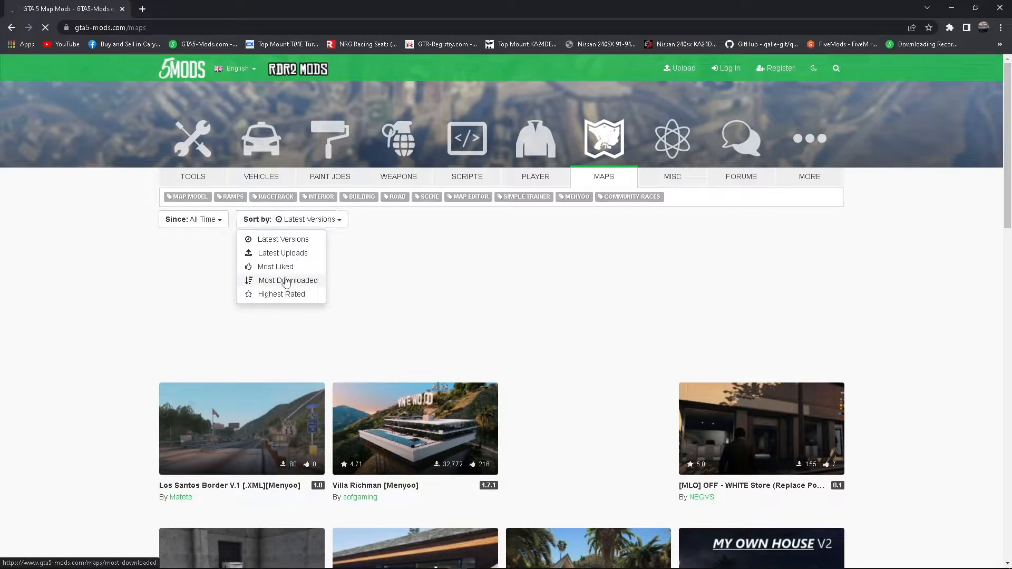
# Sort map mods by Most Downloaded and browse the first page down to the page links
pyautogui.click(287, 280)
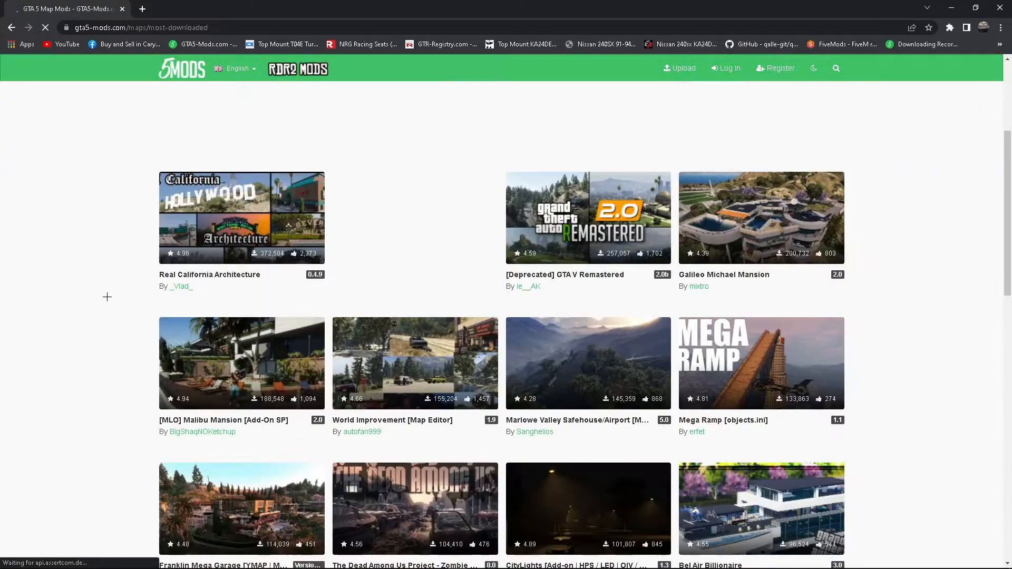
pyautogui.scroll(-3)
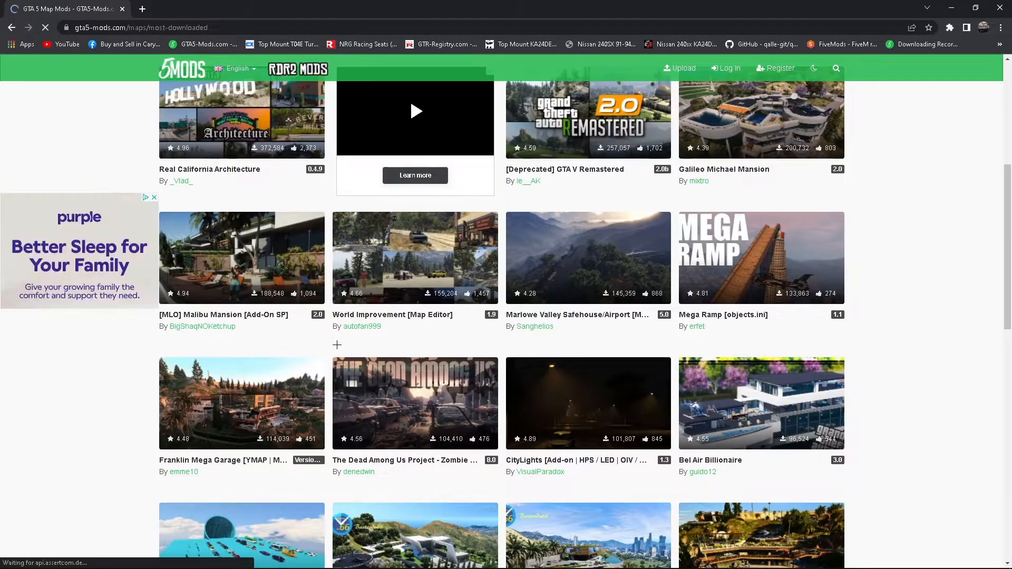
pyautogui.moveTo(220, 243)
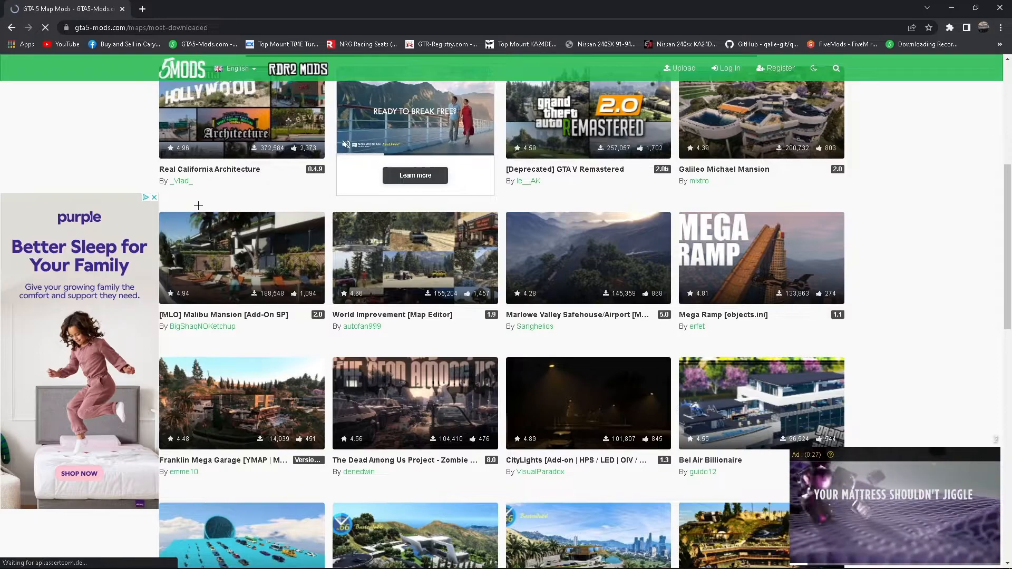
pyautogui.scroll(-3)
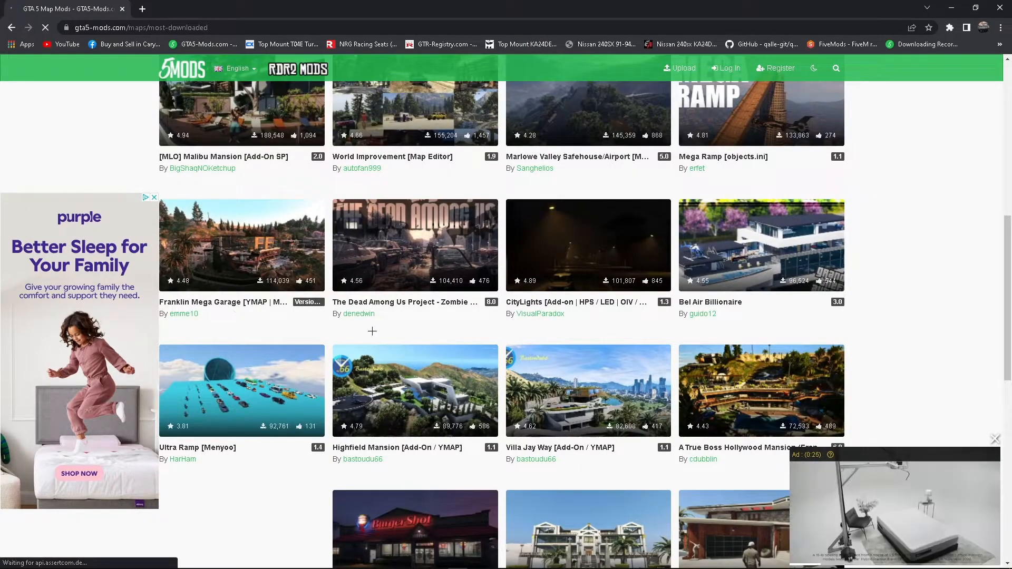
pyautogui.scroll(-3)
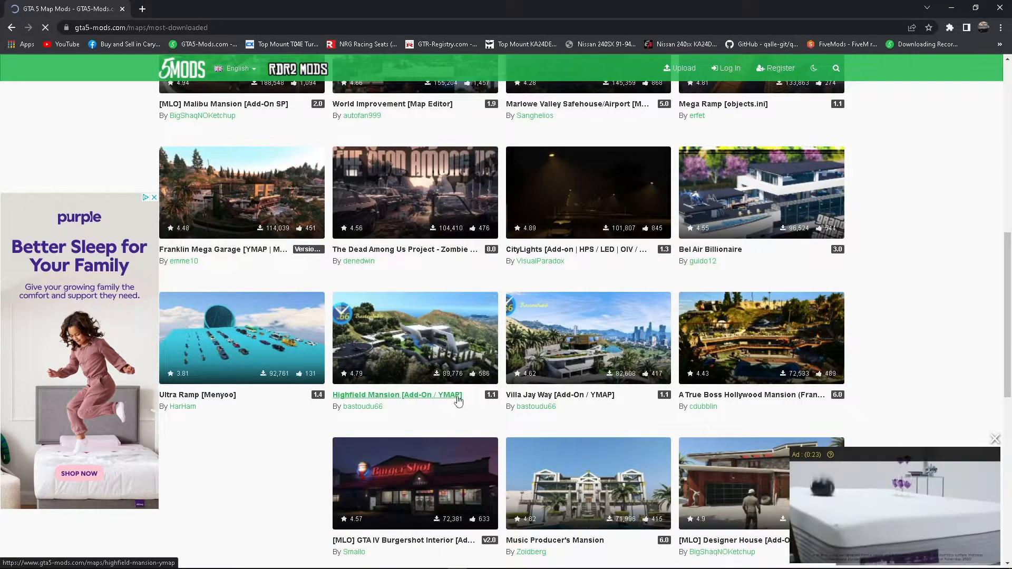
pyautogui.scroll(-3)
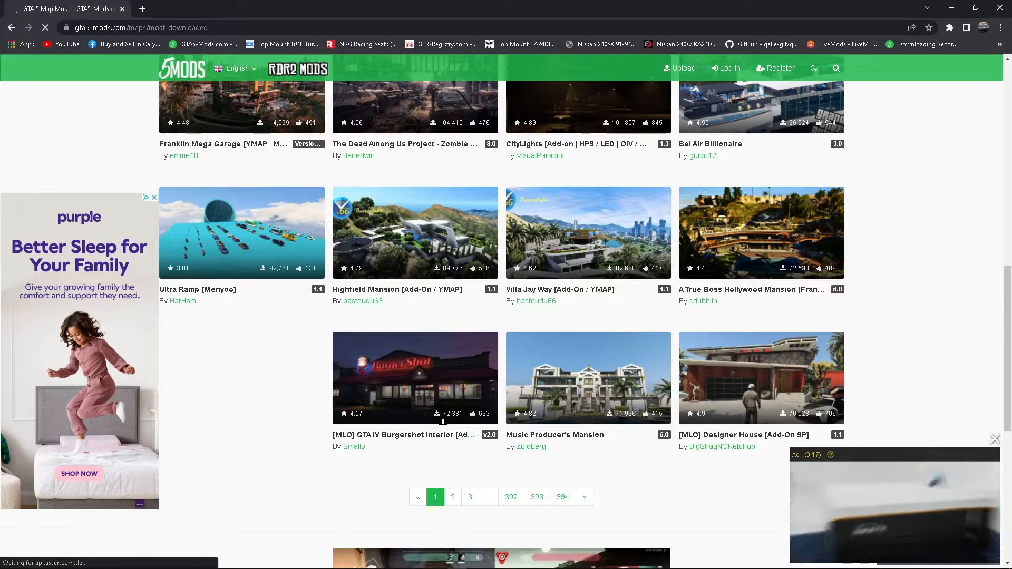
pyautogui.moveTo(401, 363)
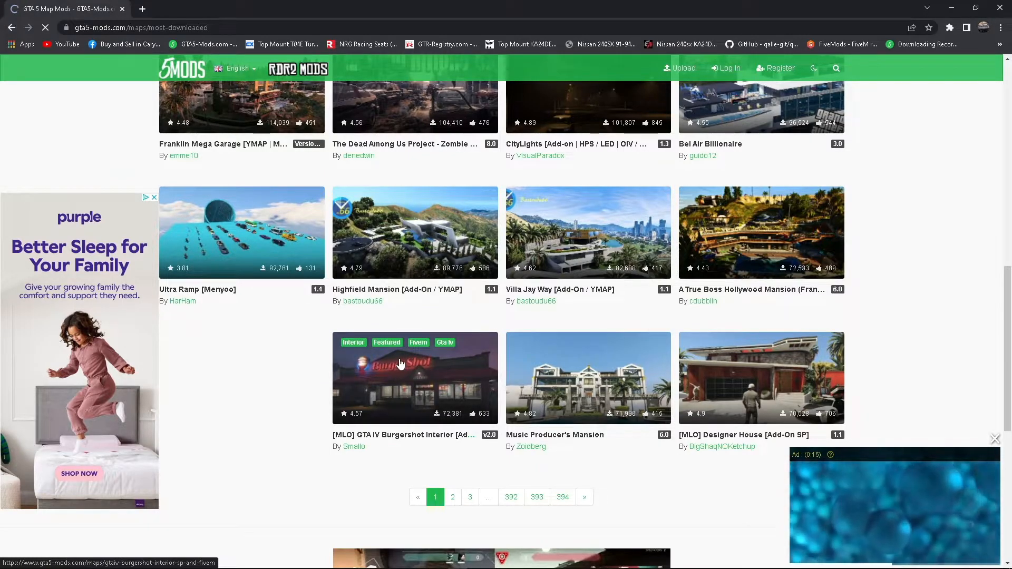
pyautogui.moveTo(397, 361)
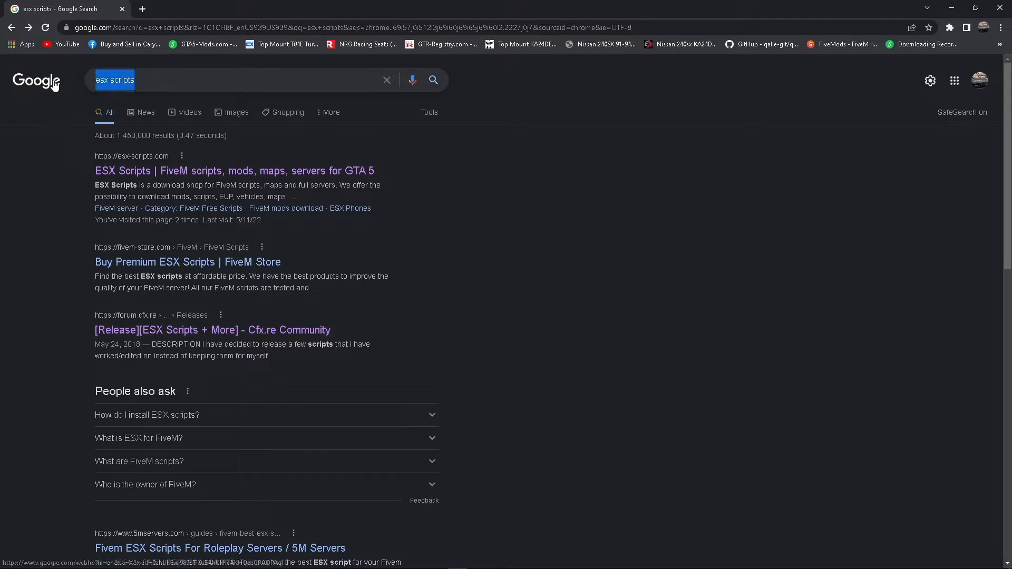
# Look further down the Google results for 'esx scripts' toward the image results
pyautogui.scroll(-3)
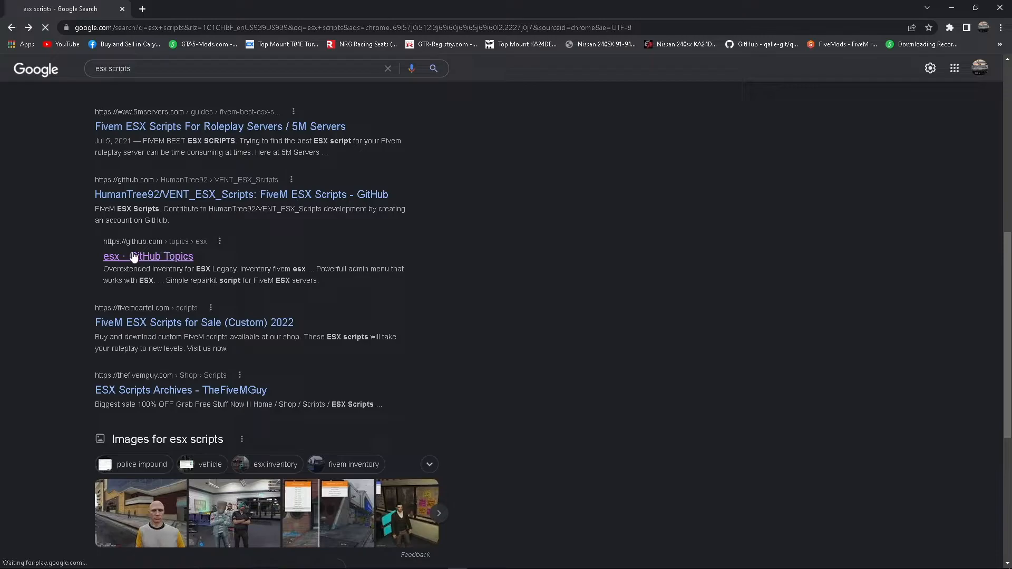
# Browse the 'esx · GitHub Topics' page through its many community FiveM ESX repositories
pyautogui.click(148, 256)
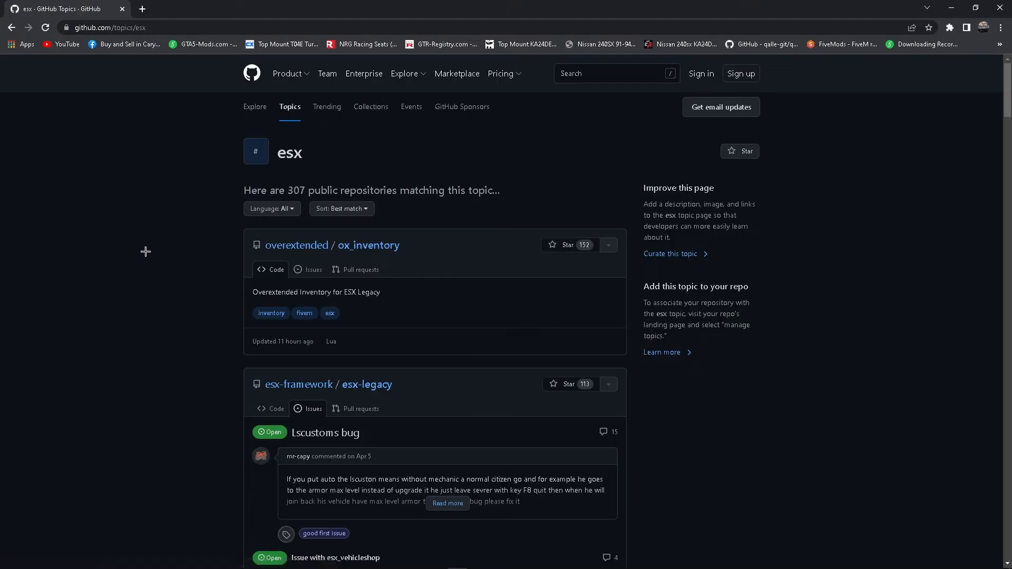
pyautogui.scroll(-3)
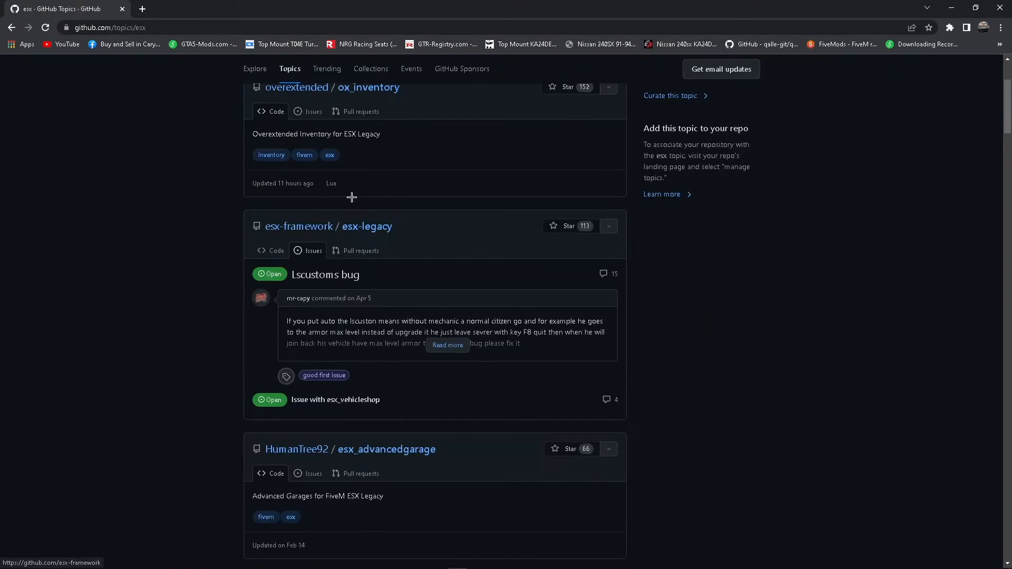
pyautogui.scroll(-3)
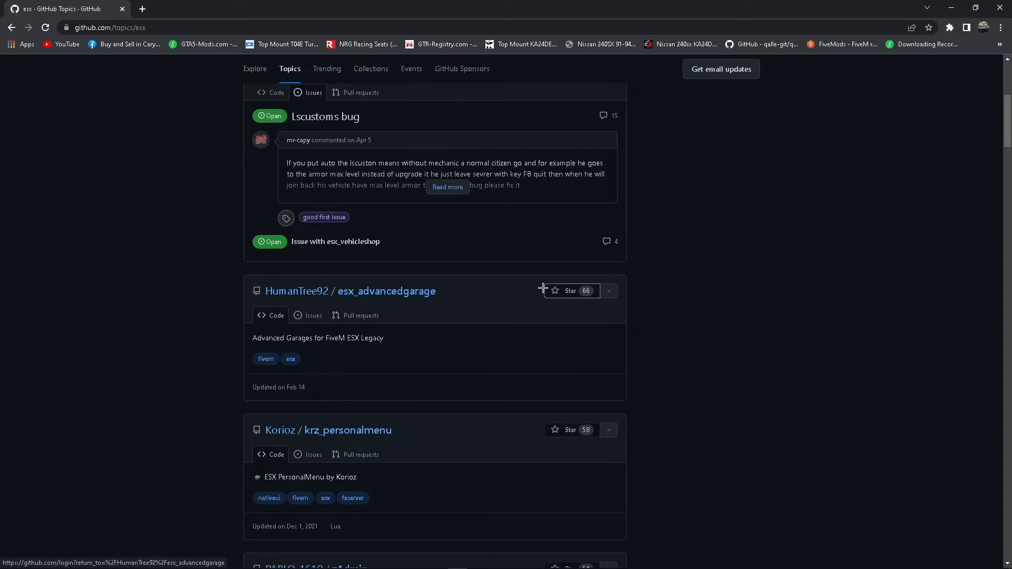
pyautogui.scroll(-3)
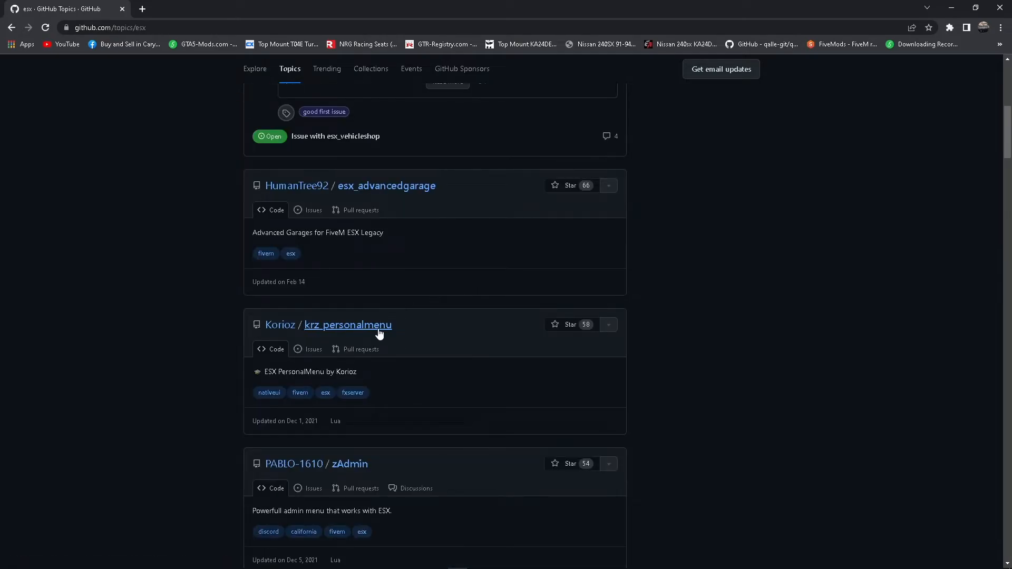
pyautogui.scroll(-3)
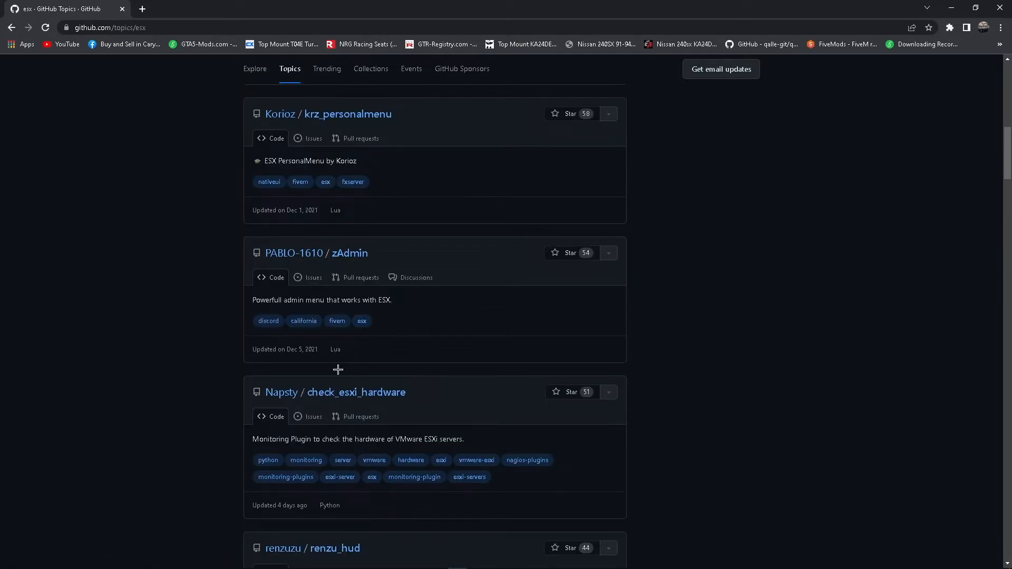
pyautogui.scroll(-3)
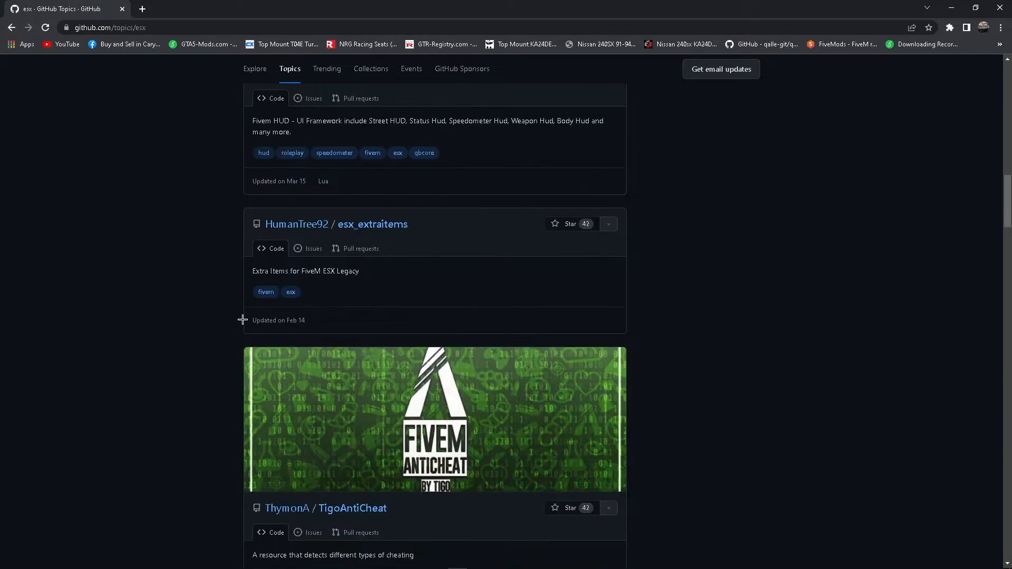
pyautogui.scroll(-3)
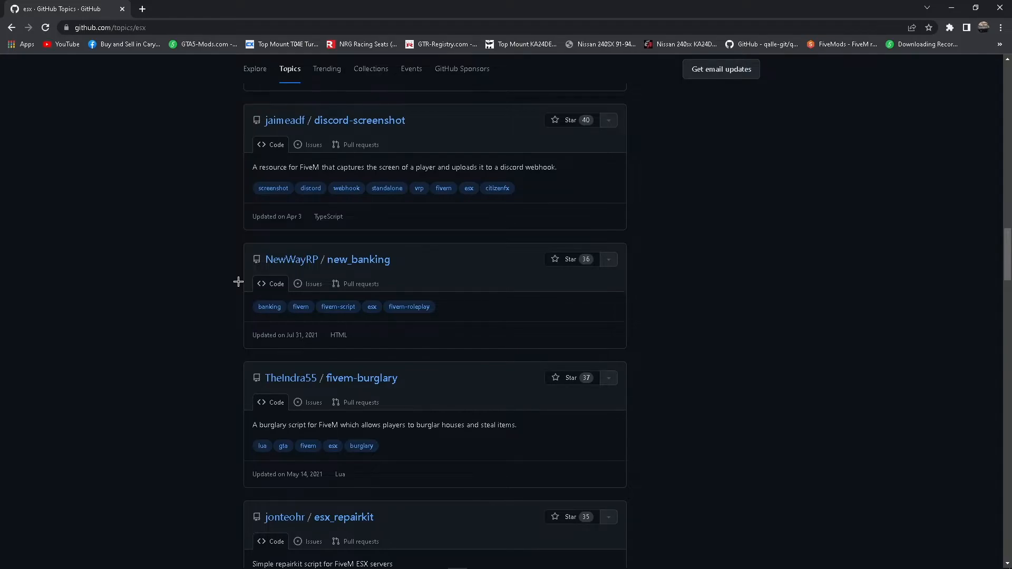
pyautogui.scroll(-3)
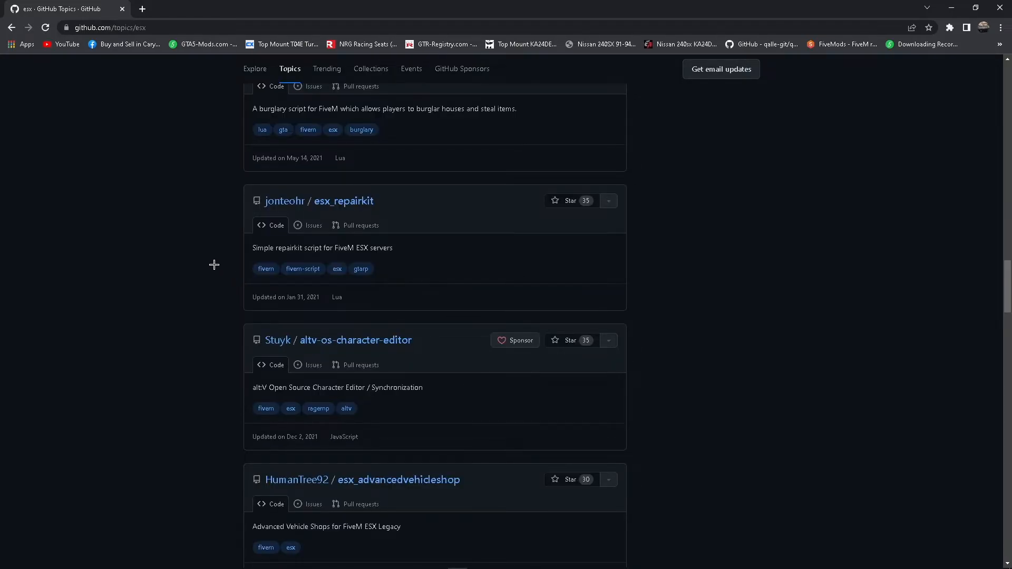
pyautogui.scroll(-3)
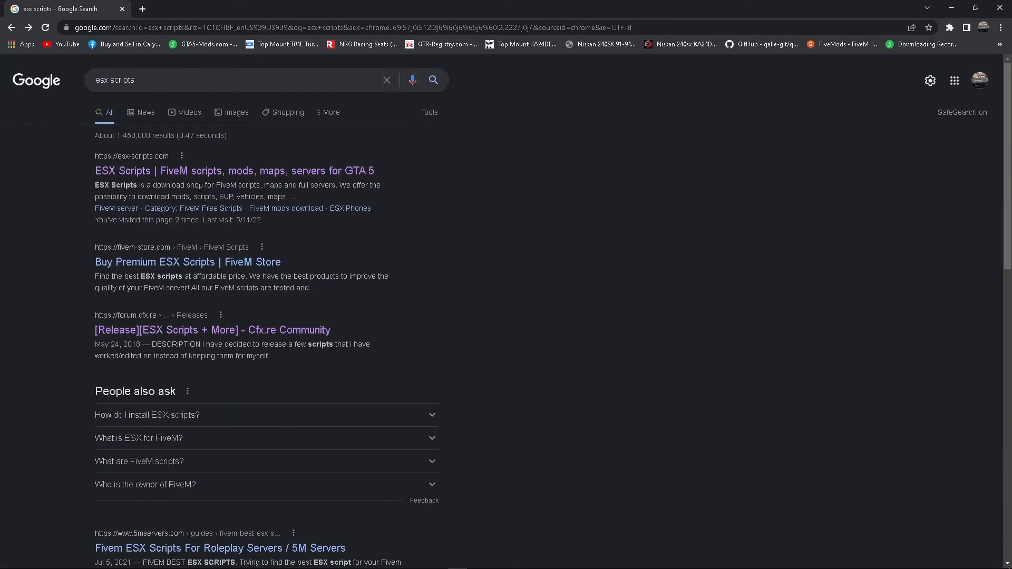
pyautogui.moveTo(99, 108)
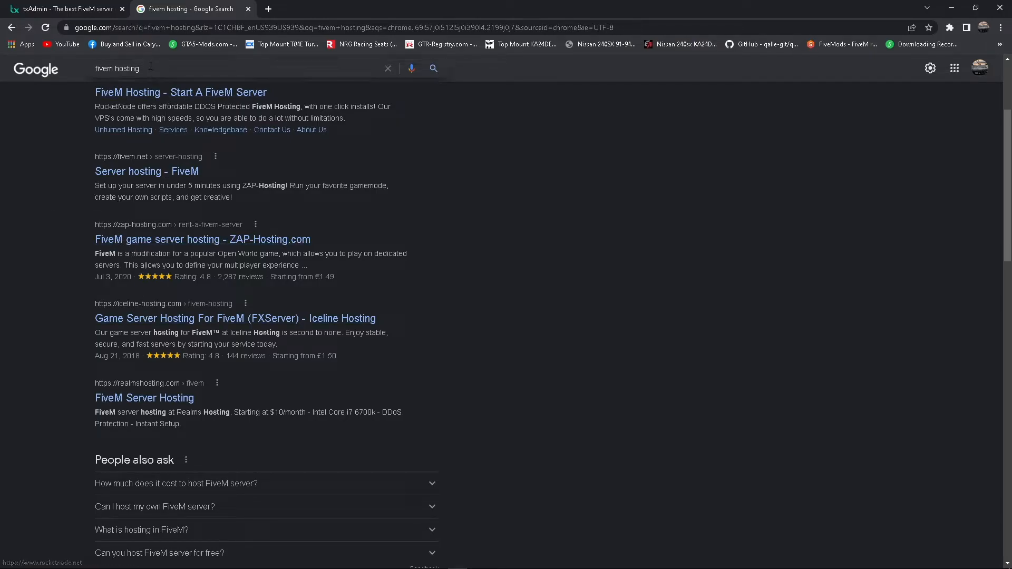
# Review the 'fivem hosting' results and follow the ZAP-Hosting FiveM game server hosting link
pyautogui.scroll(3)
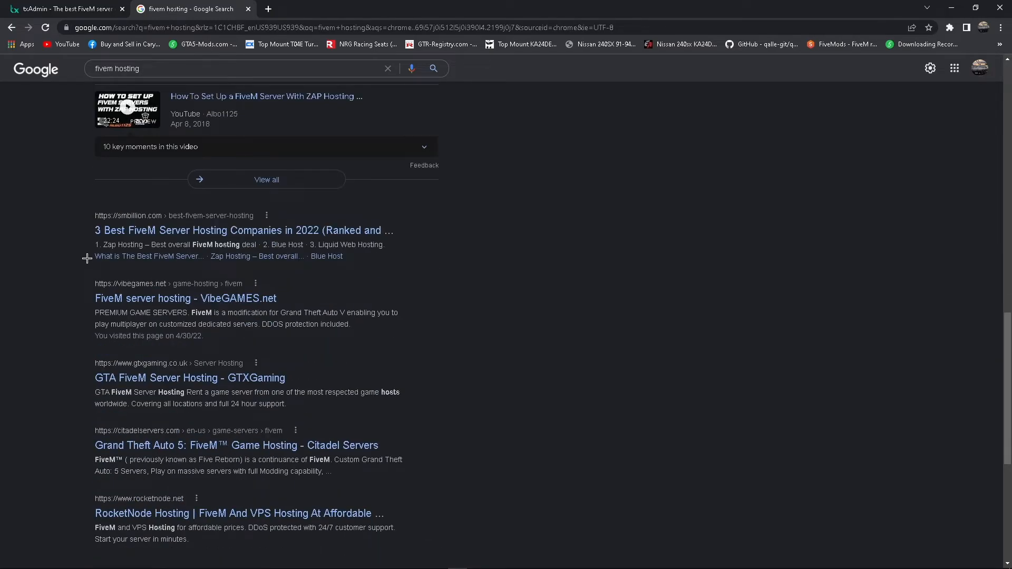
pyautogui.scroll(-3)
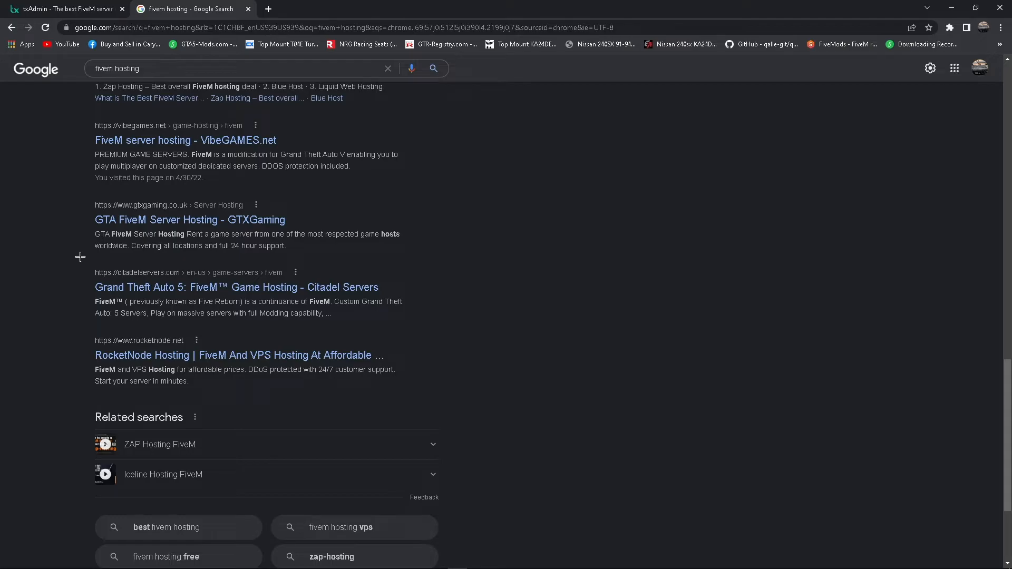
pyautogui.scroll(3)
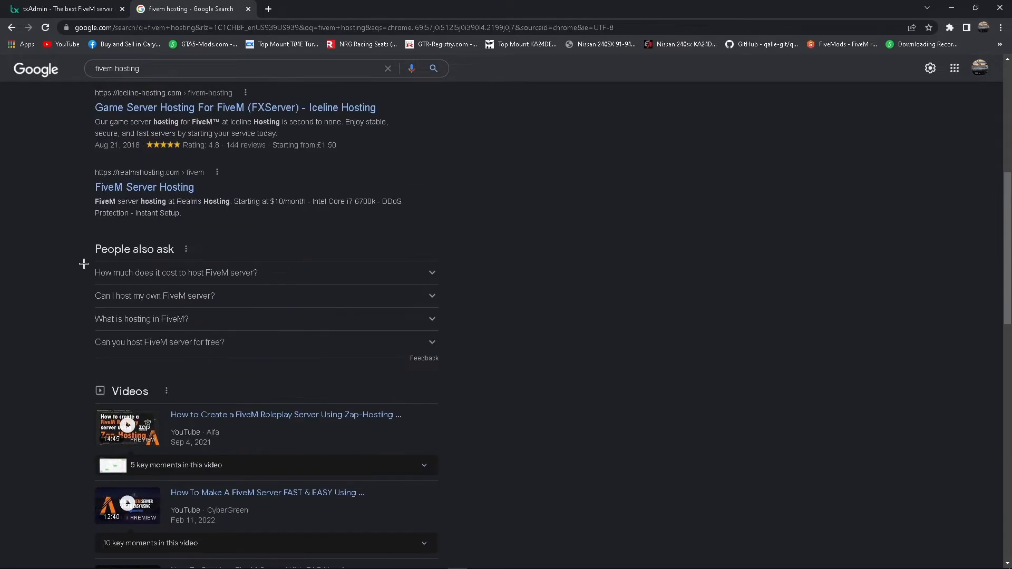
pyautogui.scroll(3)
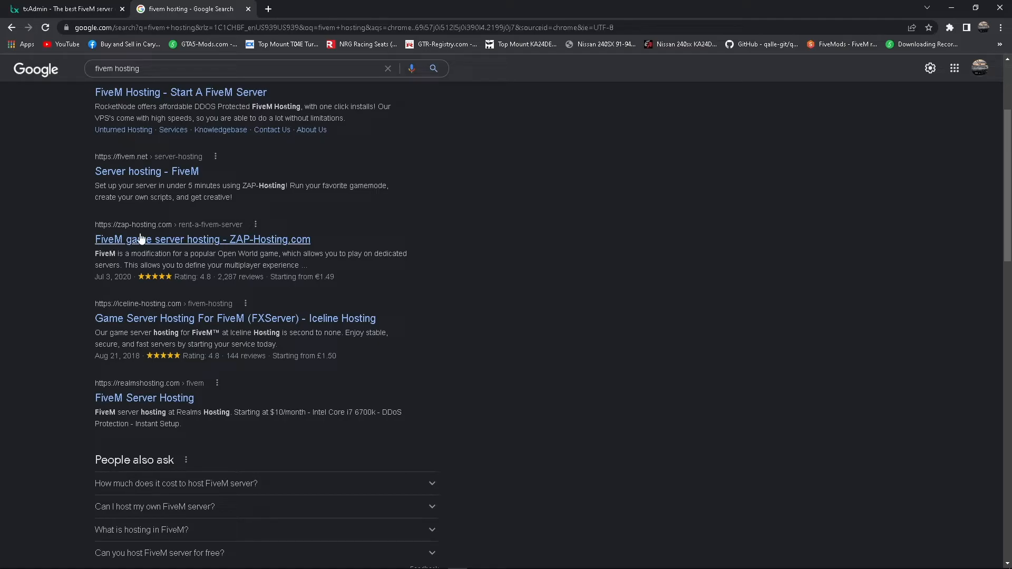
pyautogui.click(202, 240)
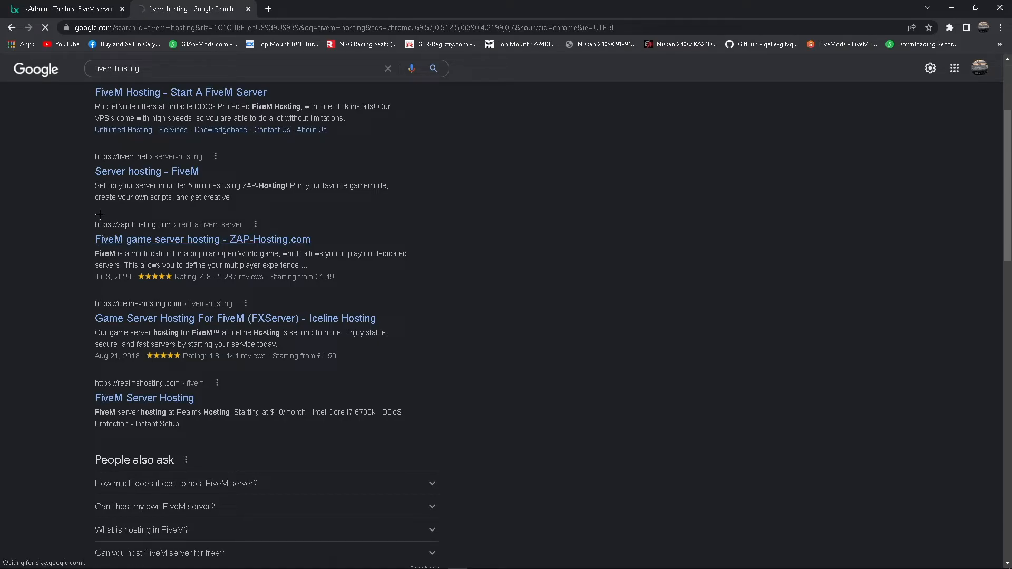
# View ZAP-Hosting's 'FIVE: FiveM ESX RP Server' offer, then close the ZAP-Hosting page
pyautogui.click(202, 239)
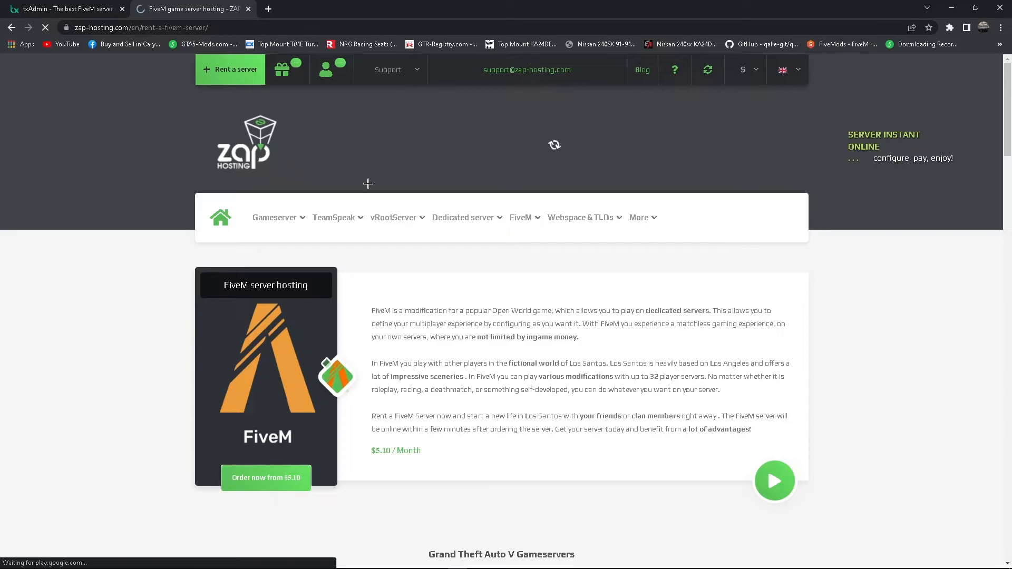
pyautogui.scroll(-3)
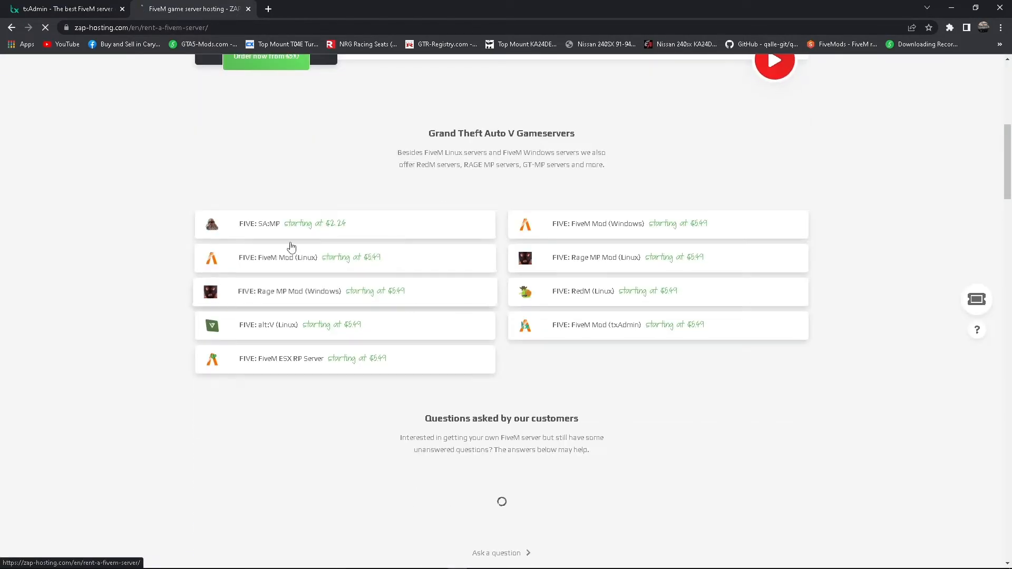
pyautogui.click(281, 358)
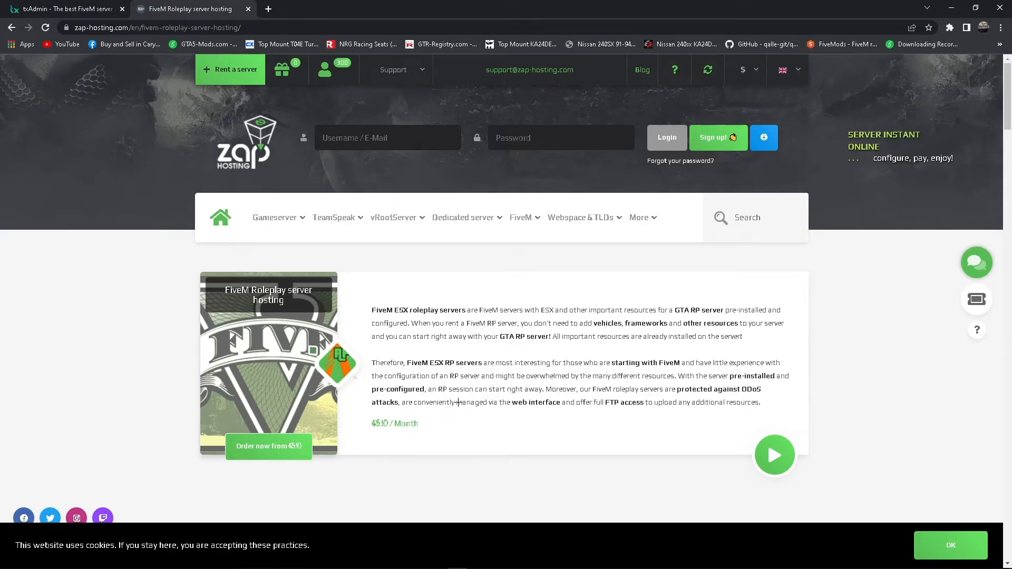
pyautogui.scroll(-3)
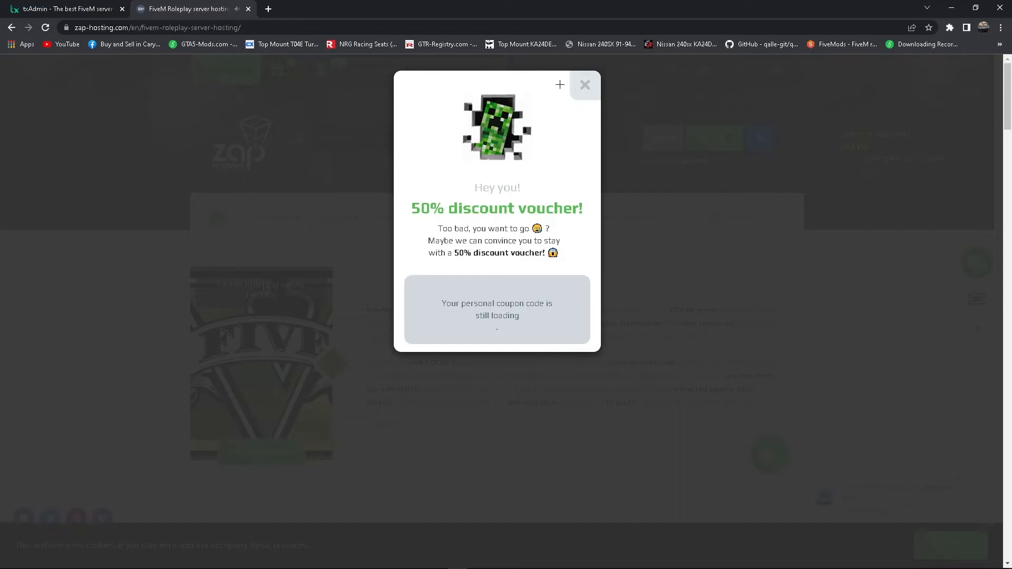
pyautogui.click(248, 8)
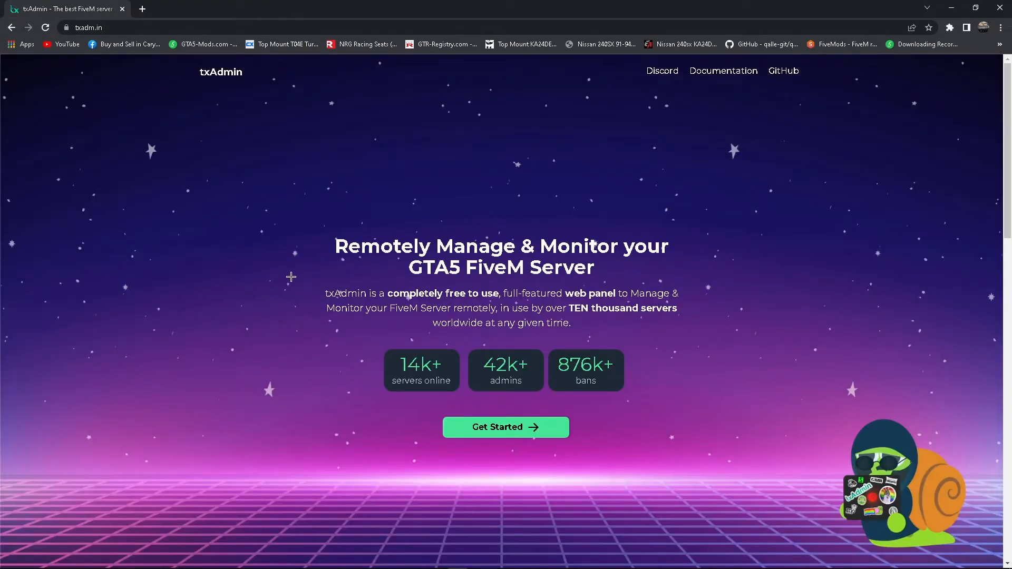
pyautogui.moveTo(277, 390)
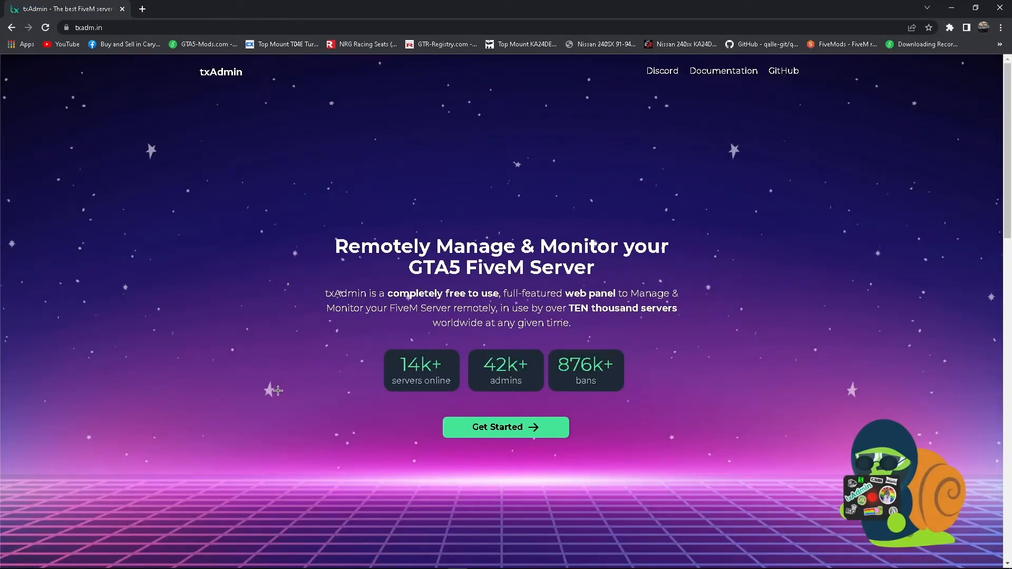
# Read the txadm.in feature list, then bring server.cfg in Visual Studio Code to the front
pyautogui.scroll(-3)
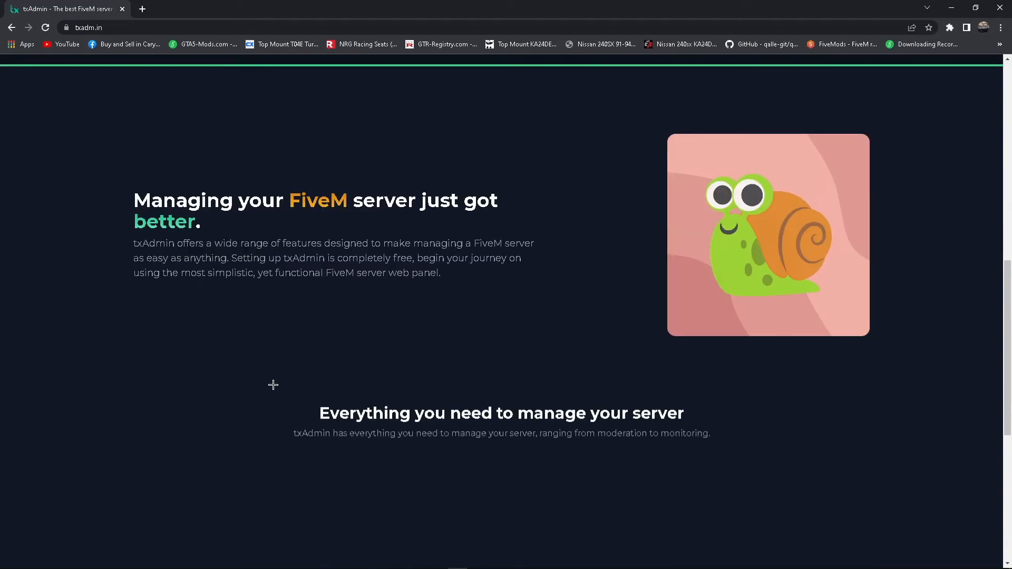
pyautogui.scroll(-3)
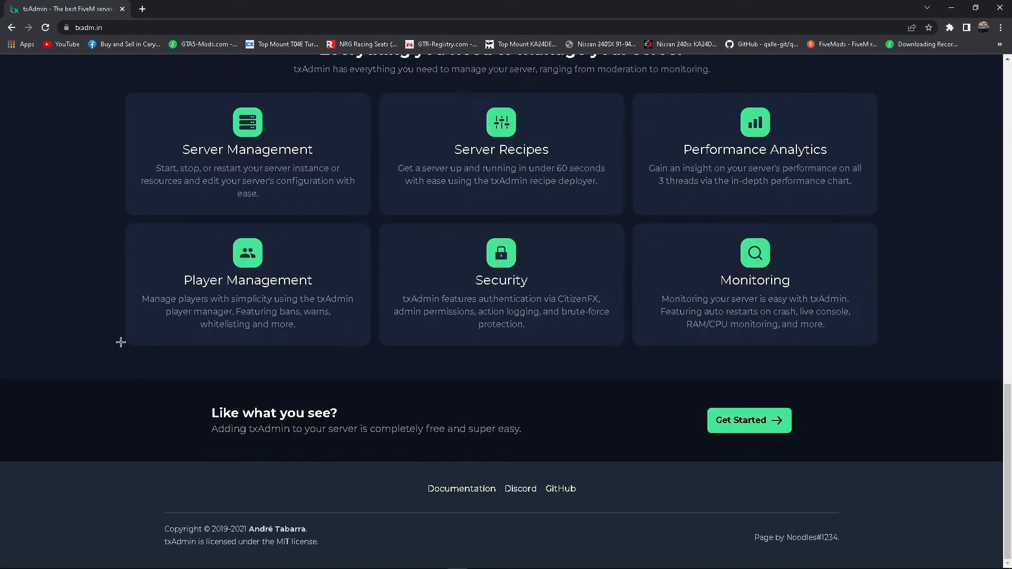
pyautogui.moveTo(71, 282)
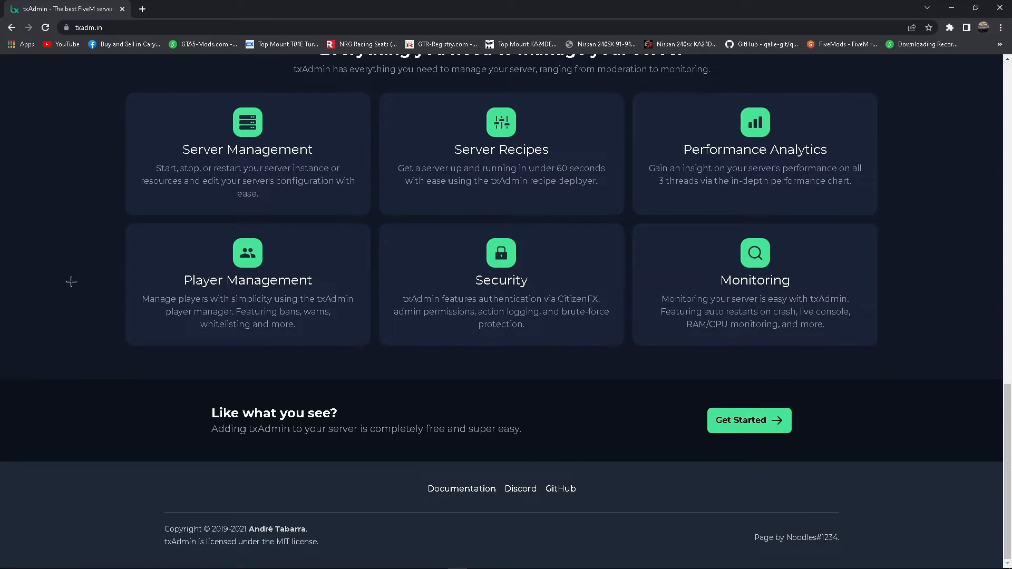
pyautogui.scroll(3)
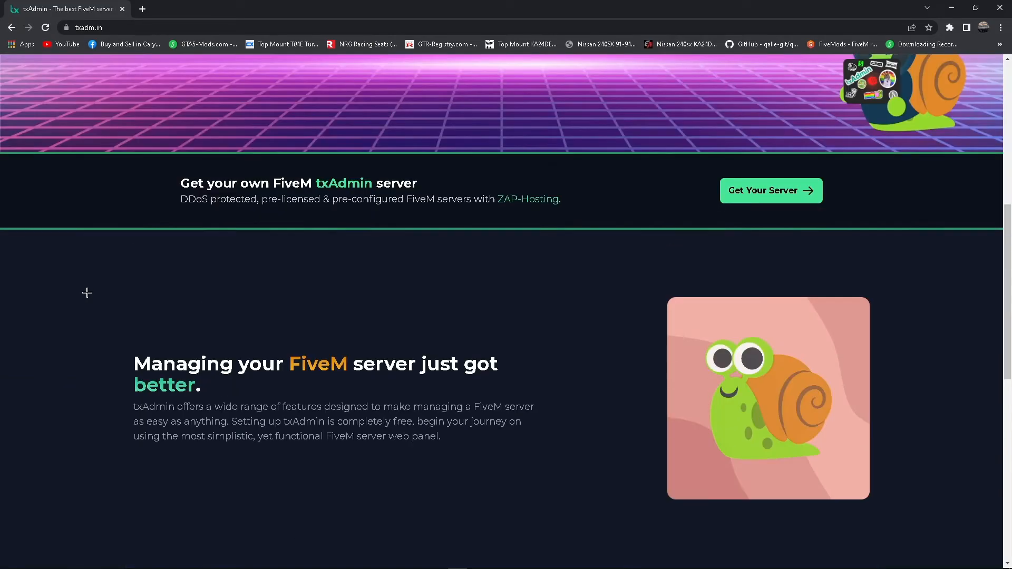
pyautogui.scroll(3)
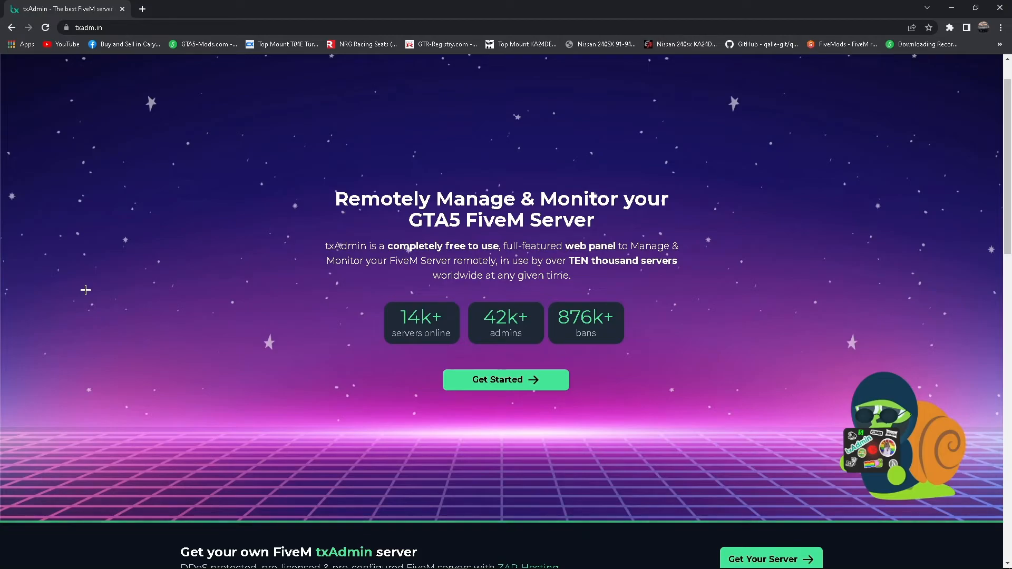
pyautogui.press('alt+tab')
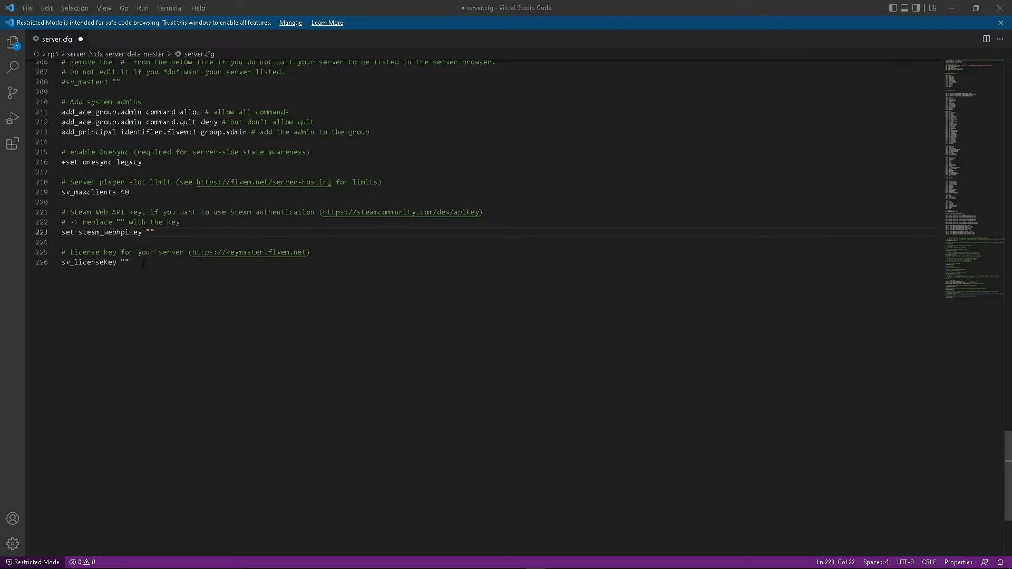
pyautogui.moveTo(145, 264)
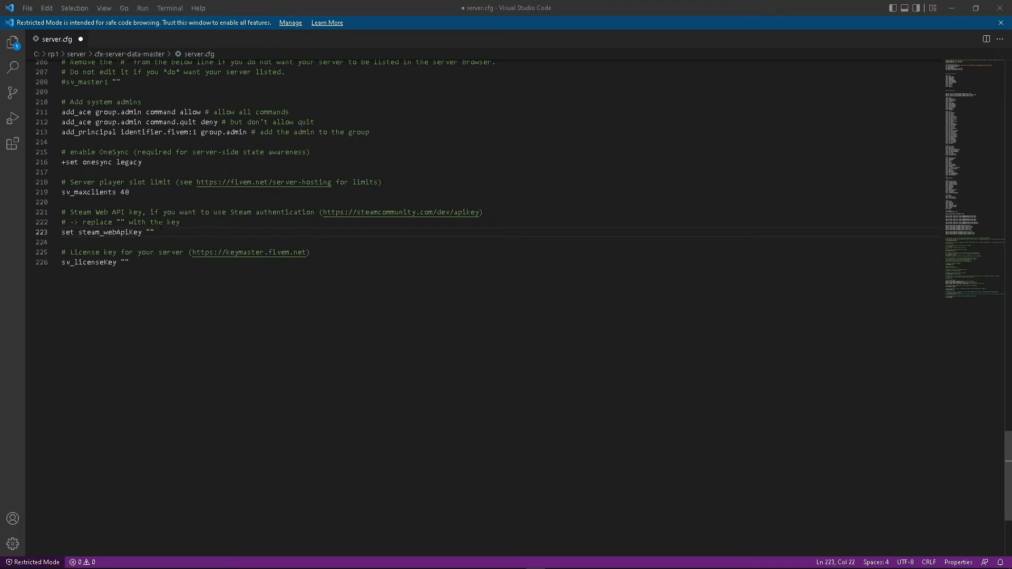
pyautogui.moveTo(52, 232)
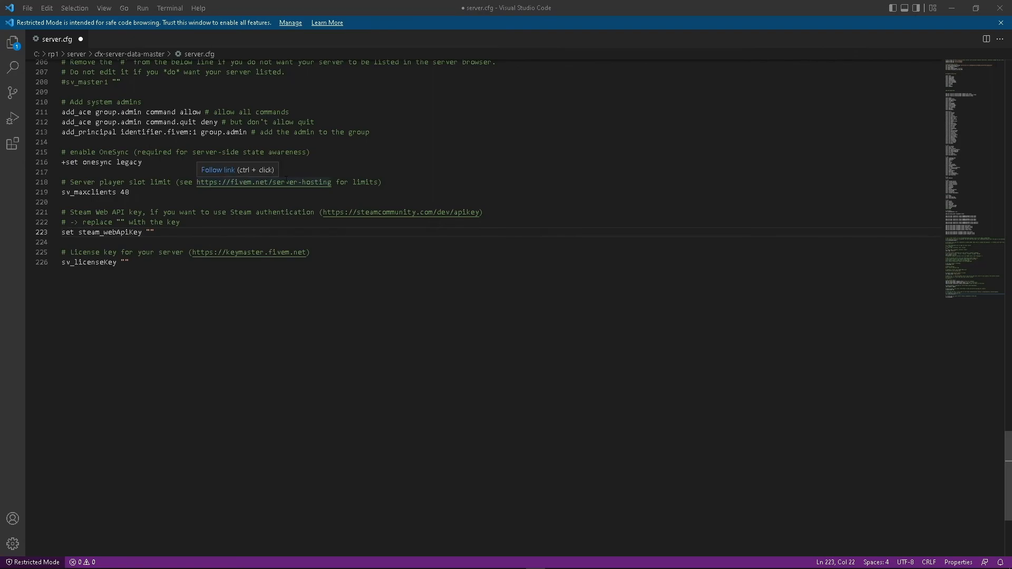
pyautogui.moveTo(377, 284)
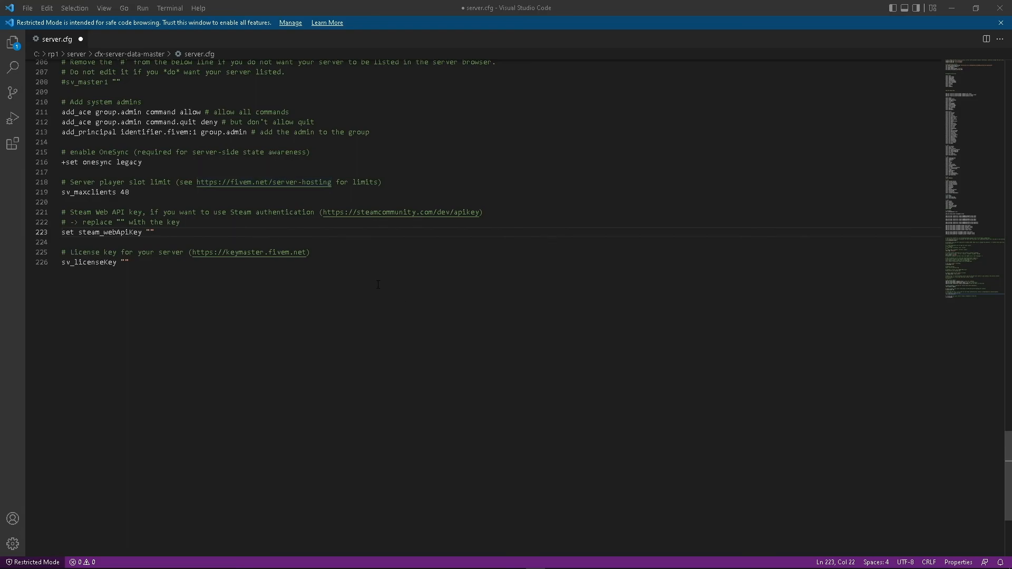